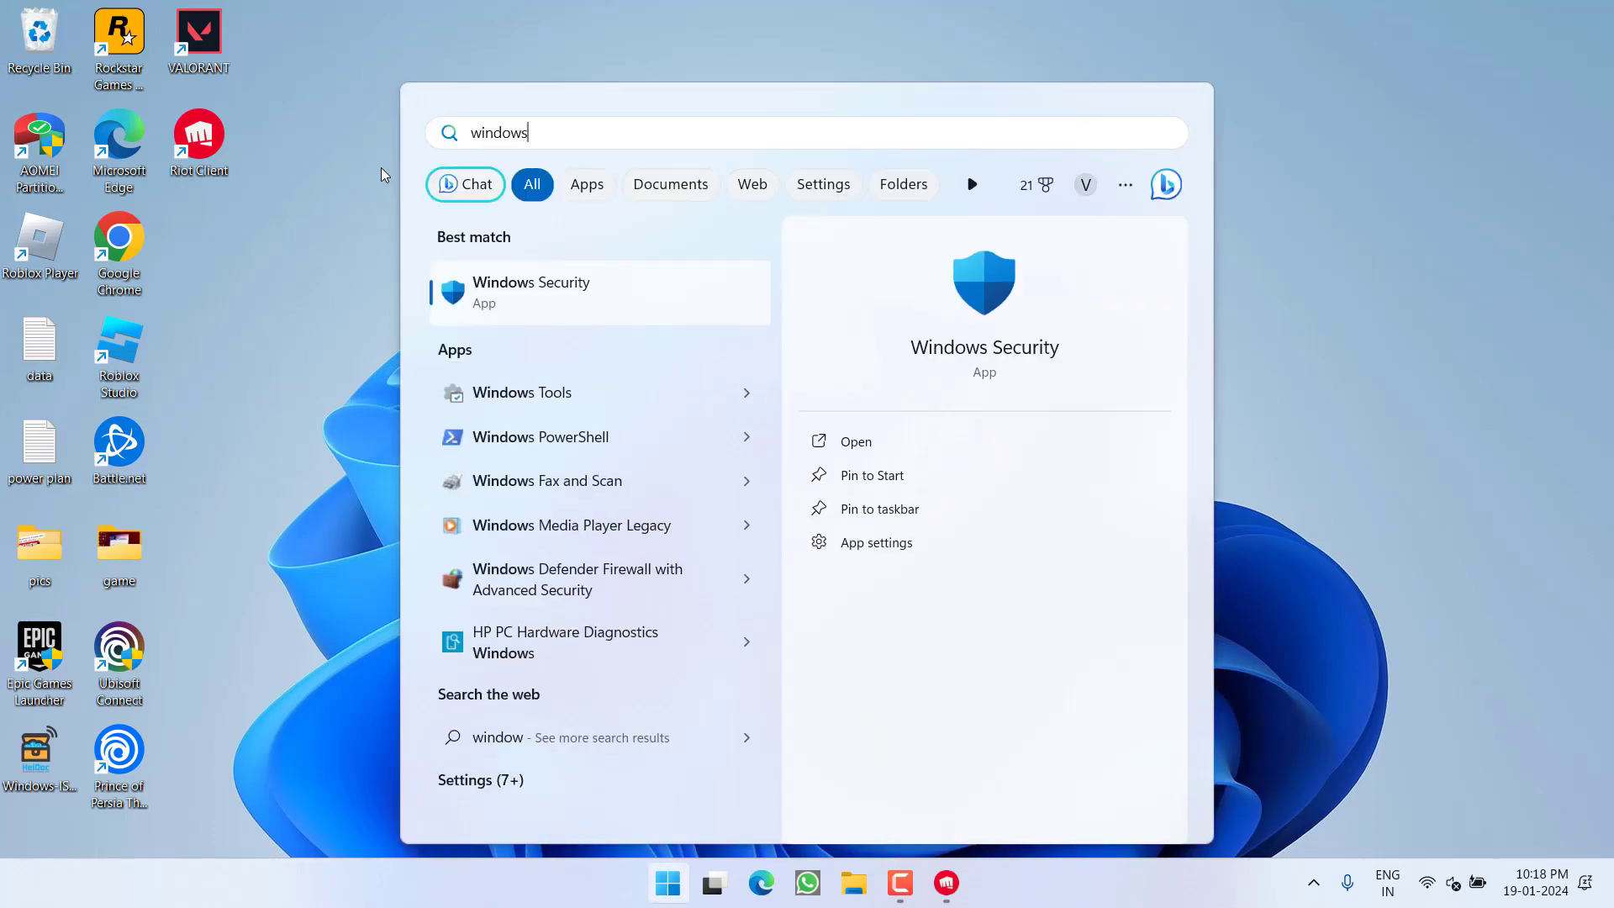
Open Windows Security and go to Firewall & network protection
left_click(531, 291)
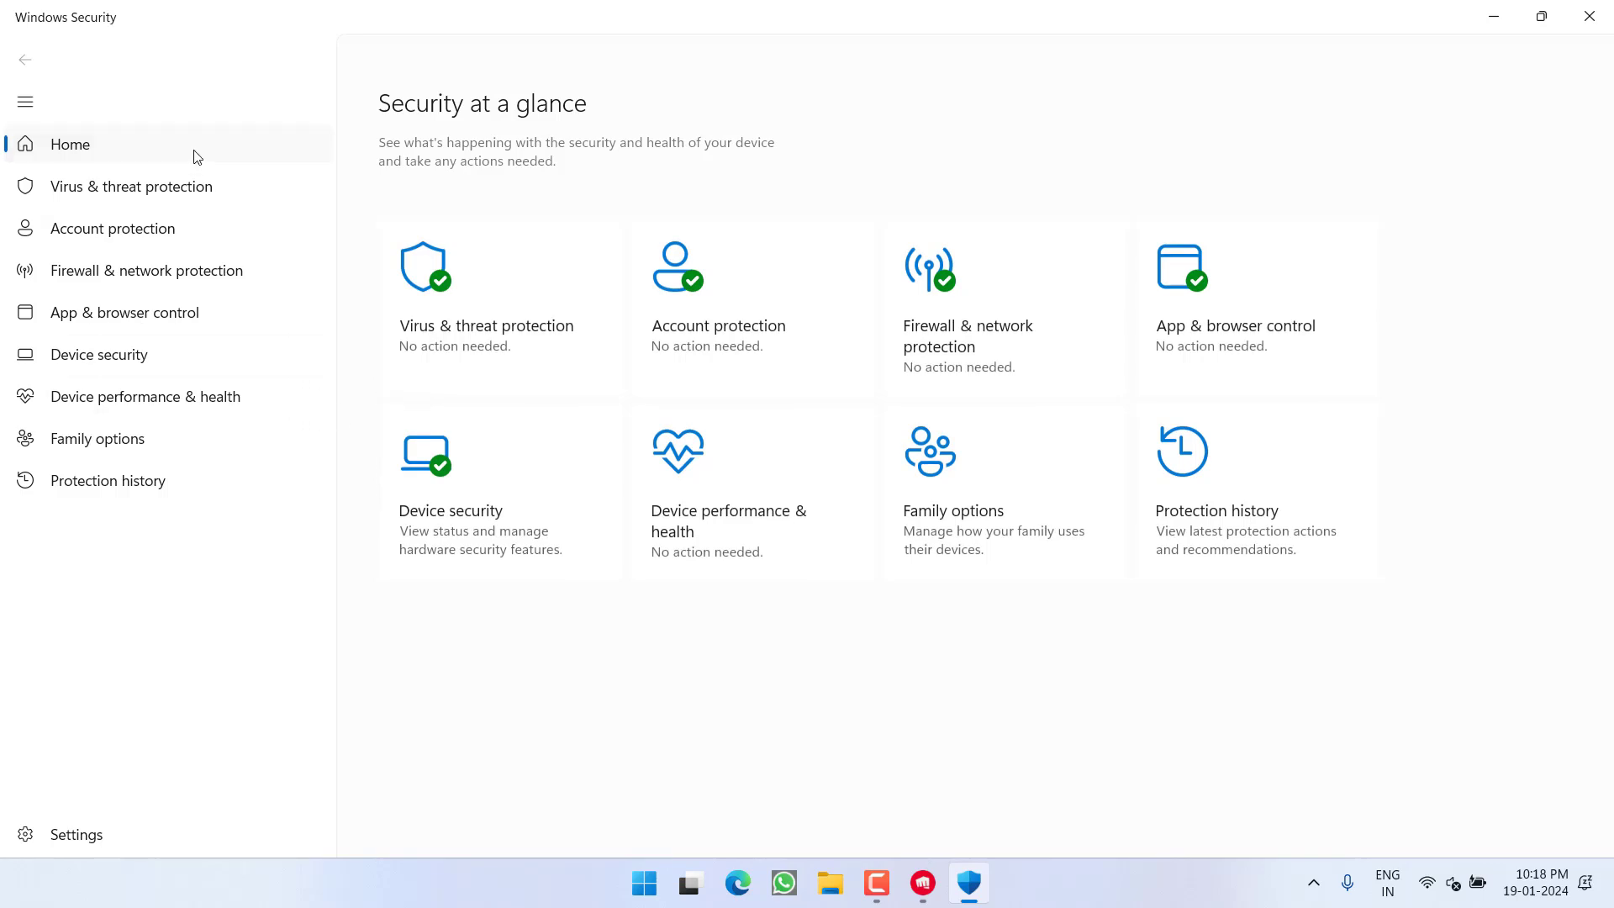
left_click(146, 270)
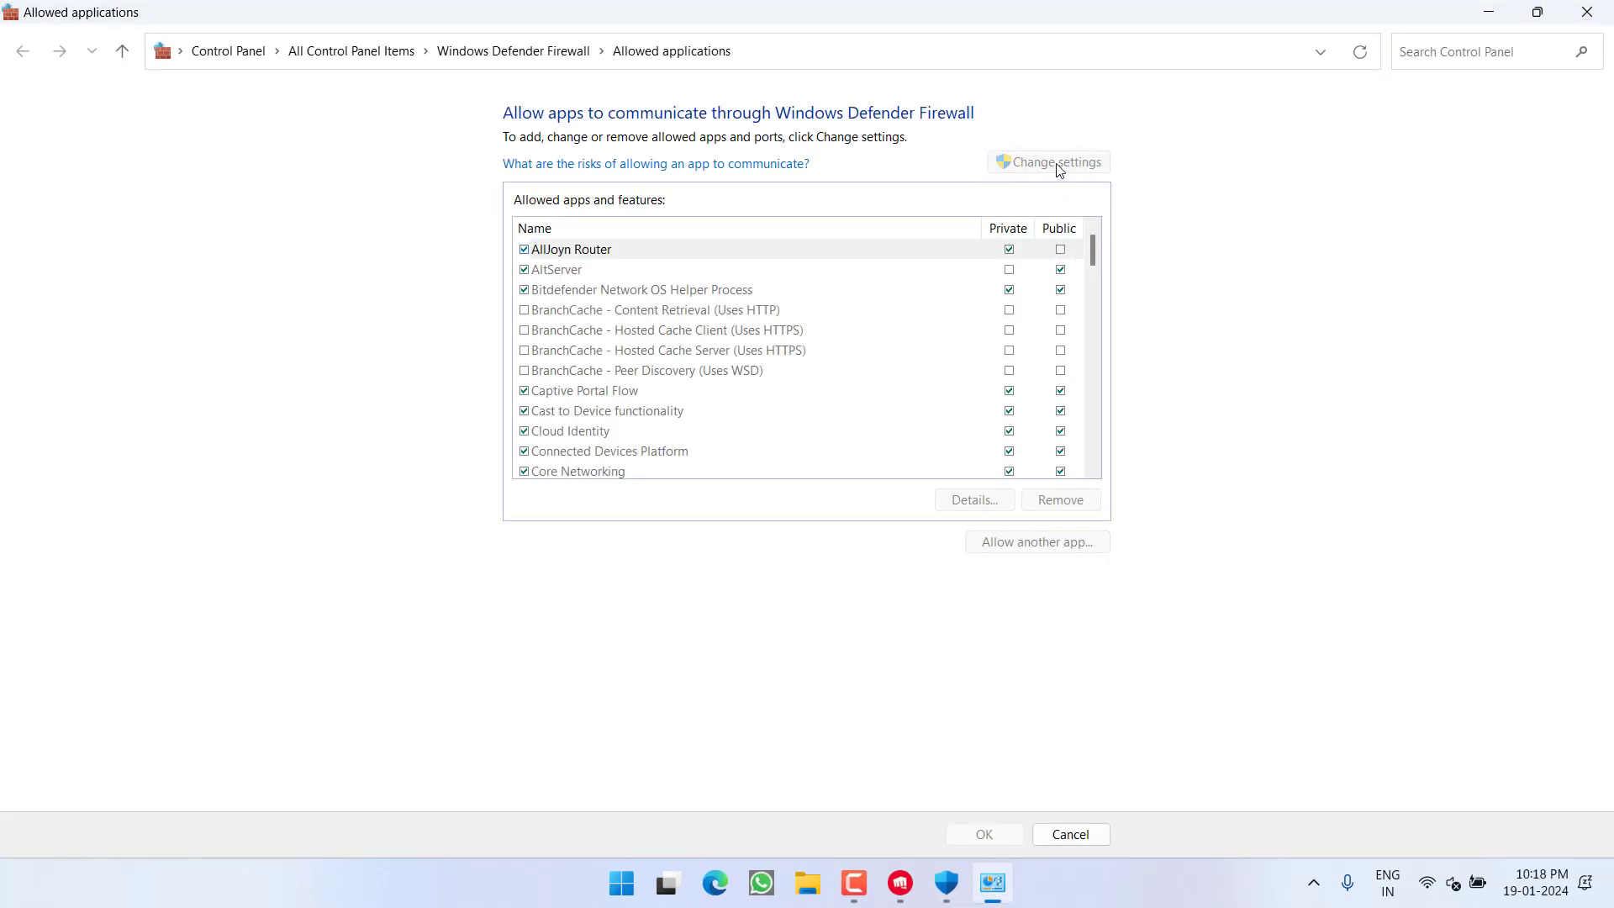
Unlock the allowed apps list and load vgc.exe from C:\Program Files\Riot Vanguard as a new app
left_click(572, 249)
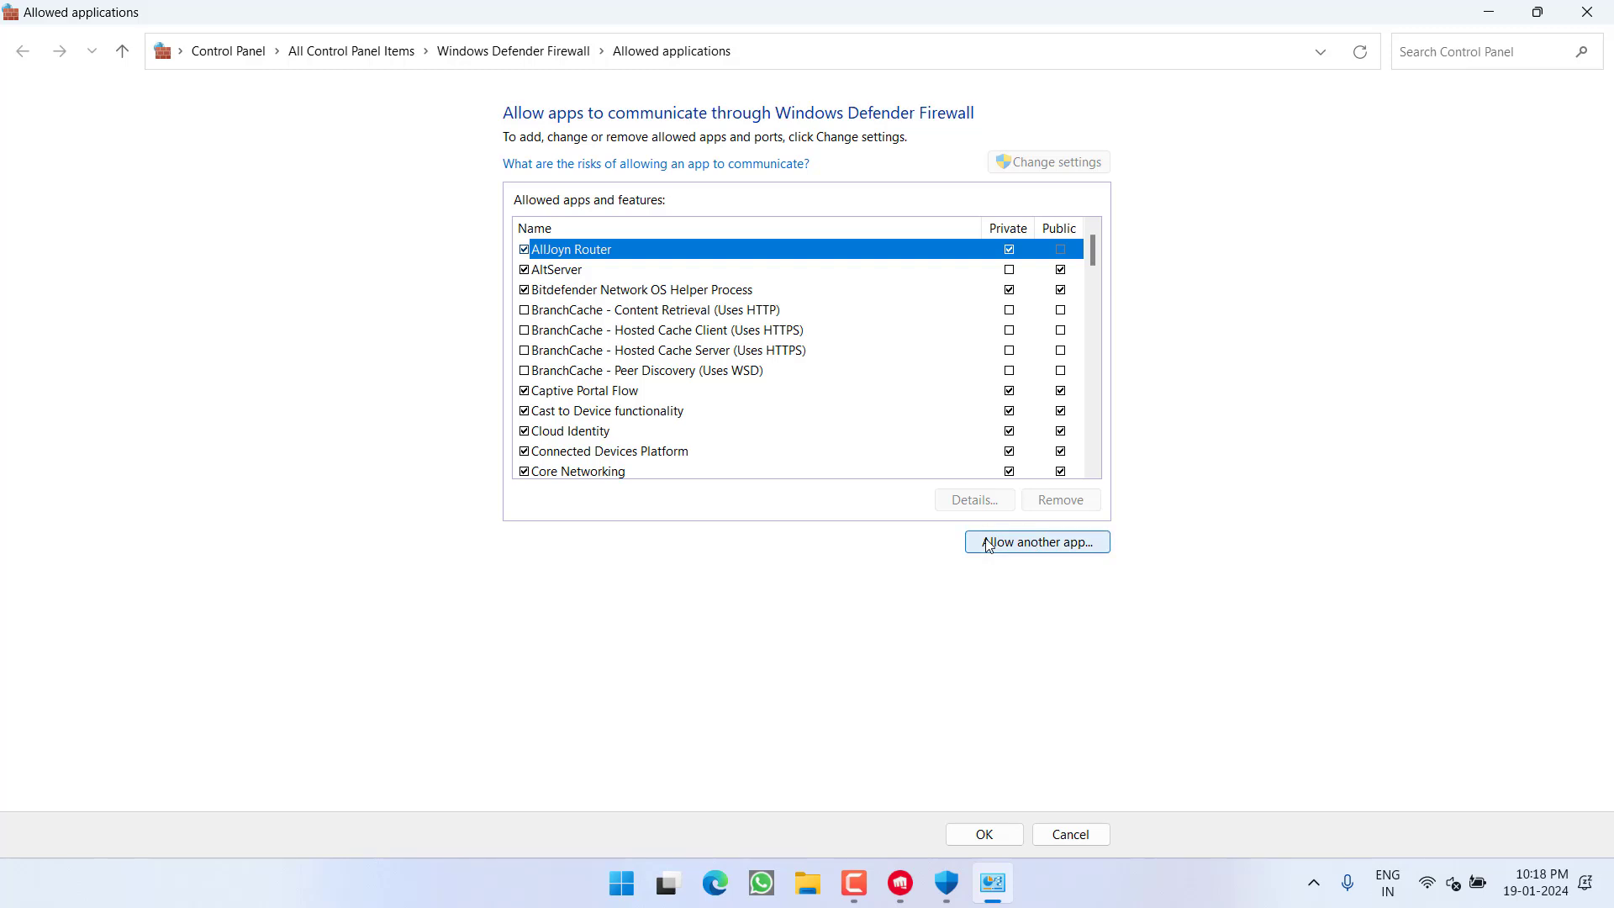
left_click(1036, 542)
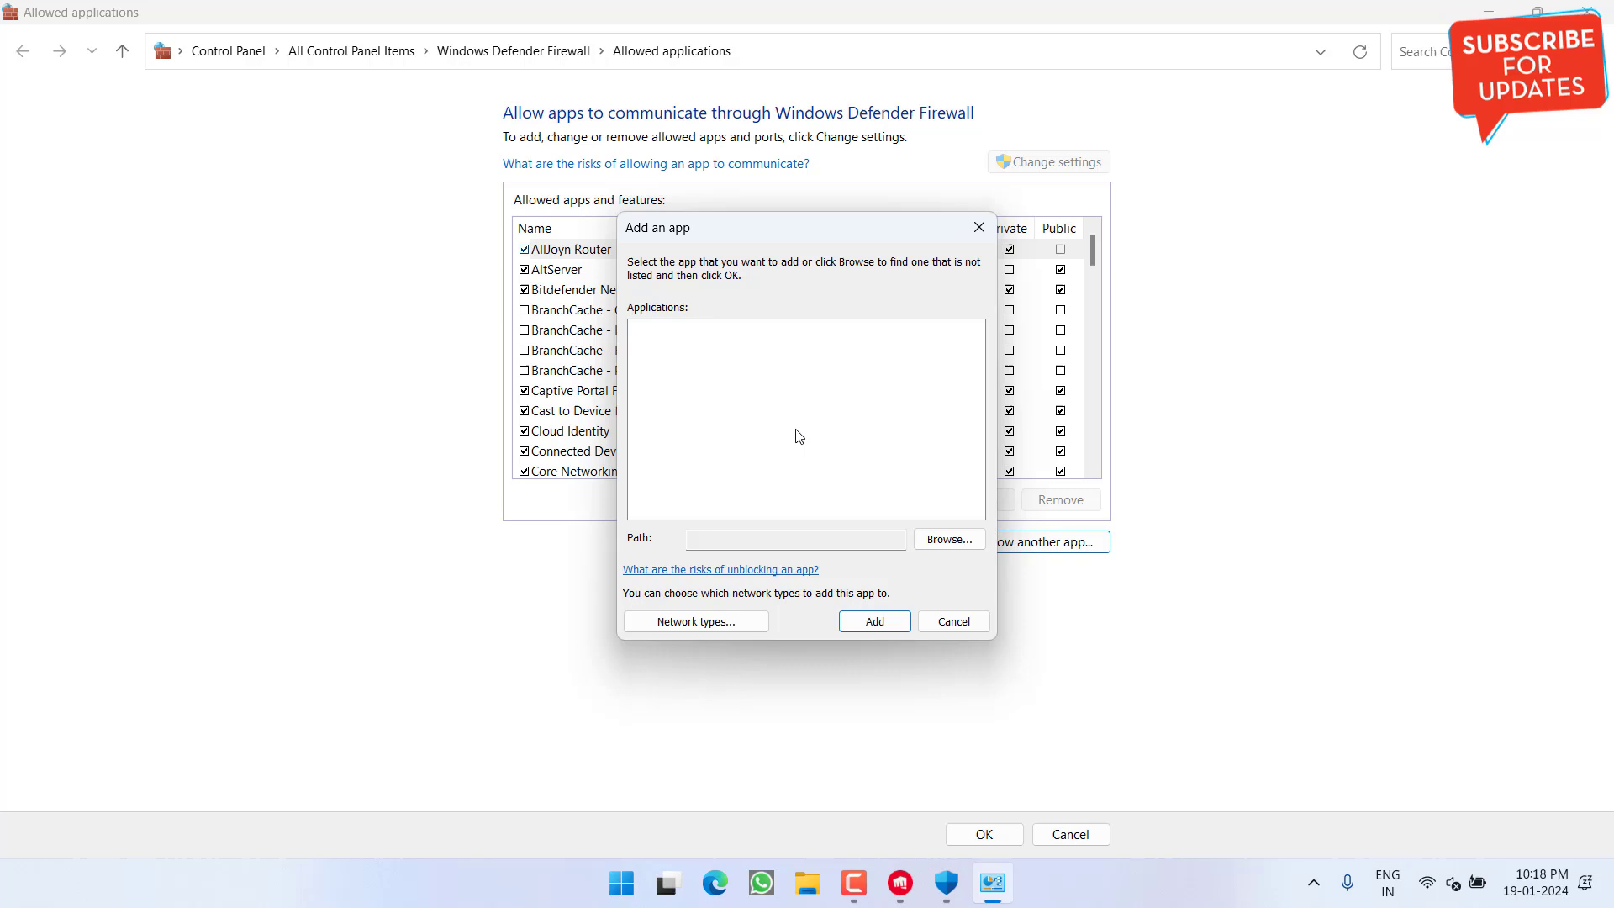
left_click(949, 539)
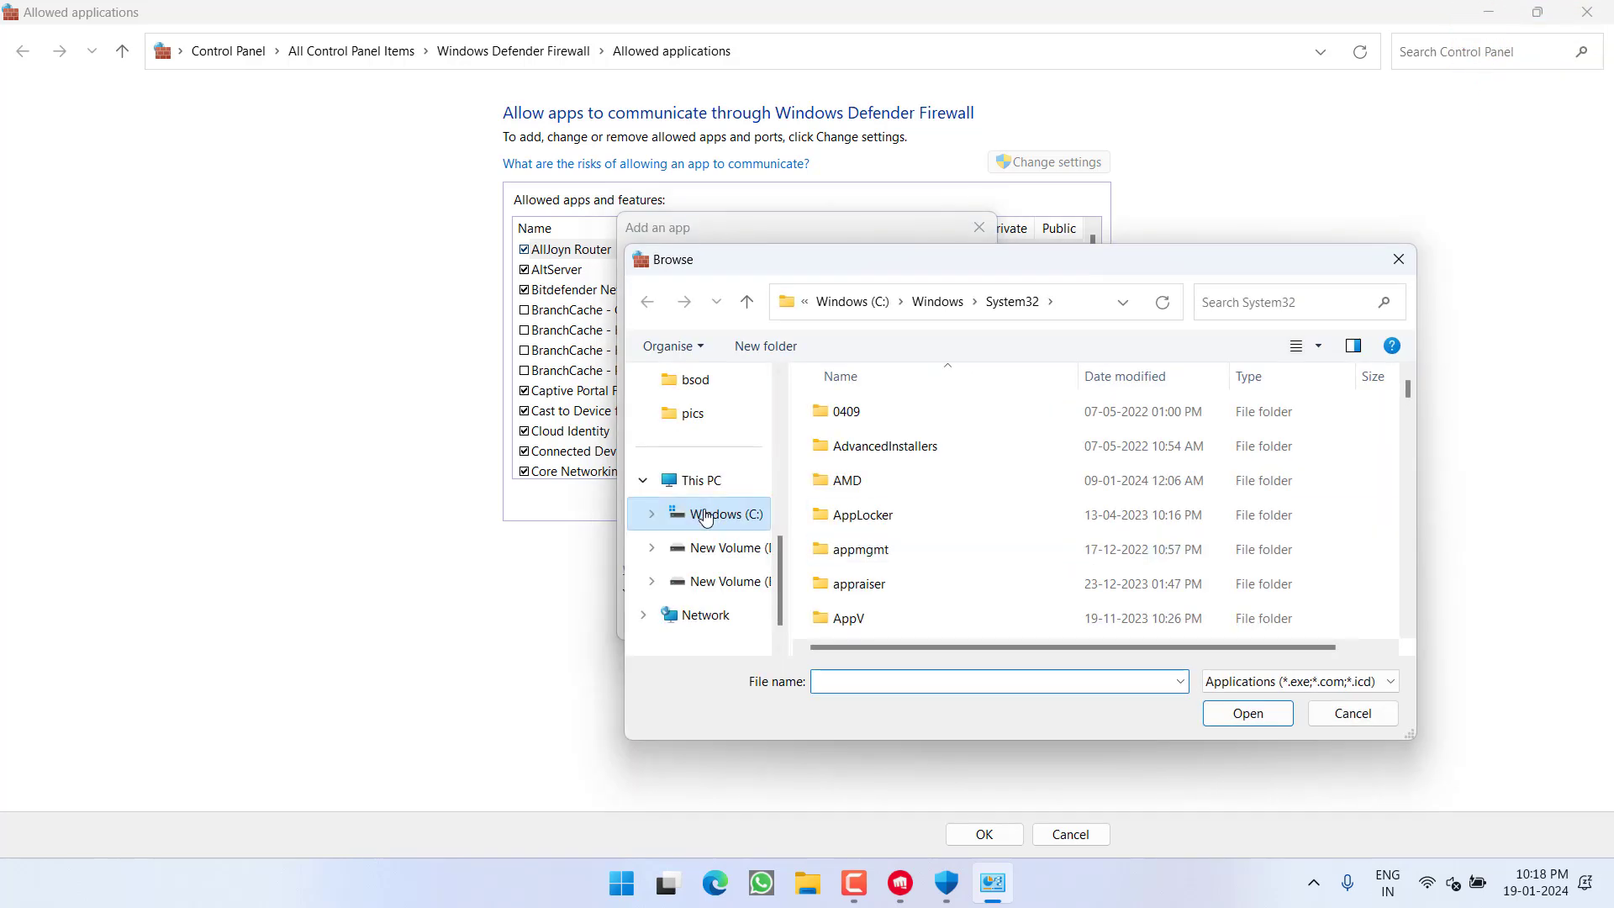
left_click(722, 514)
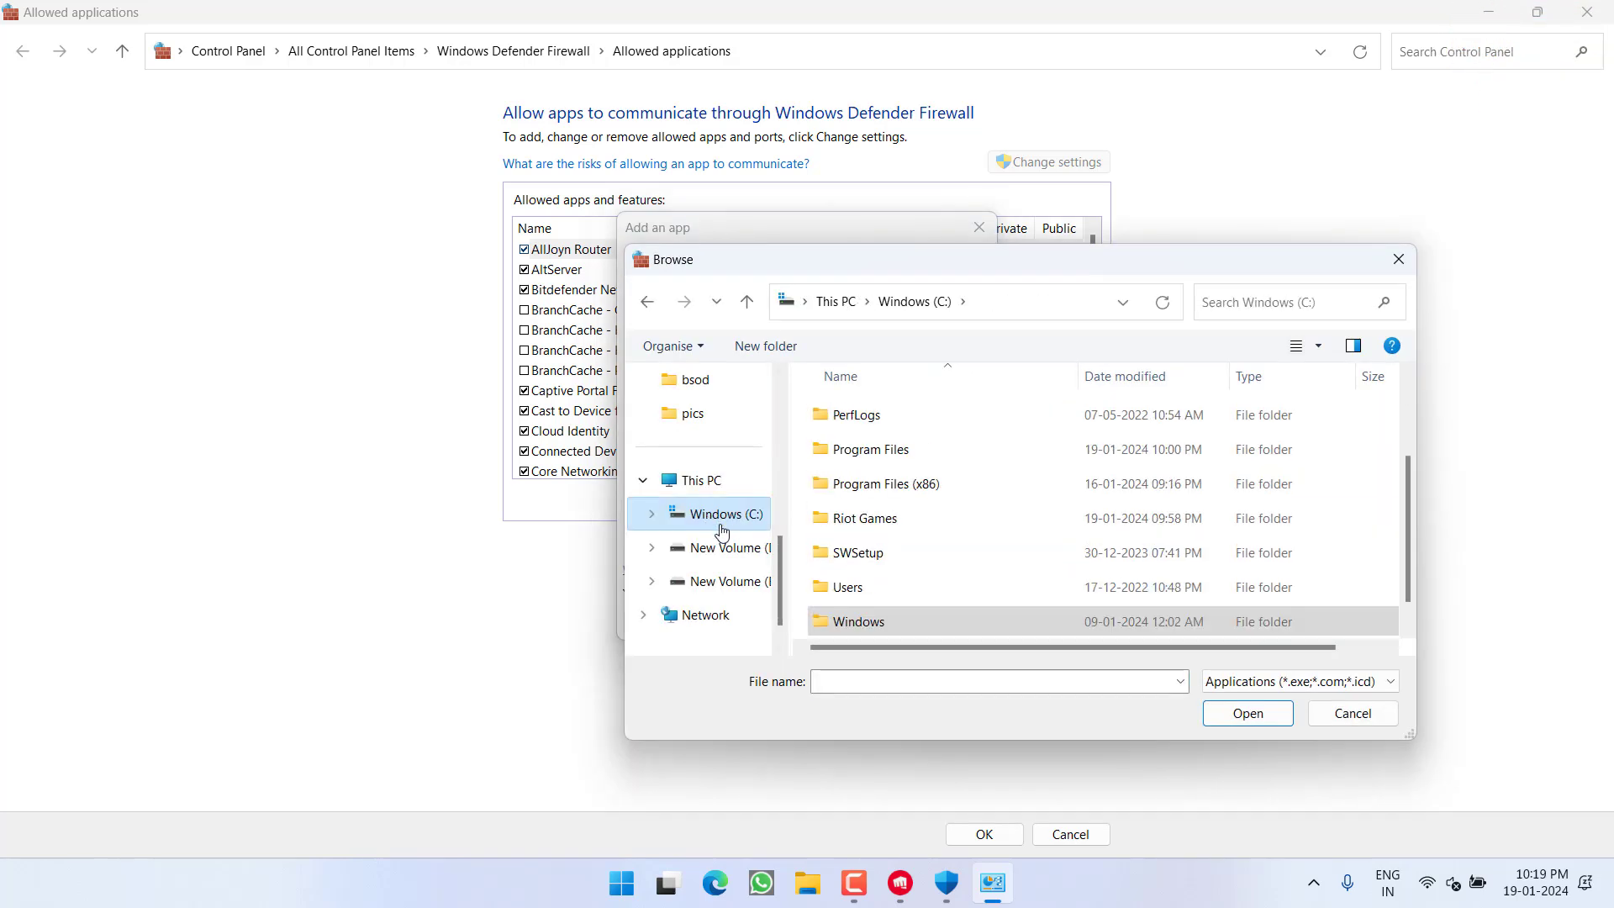
double_click(869, 449)
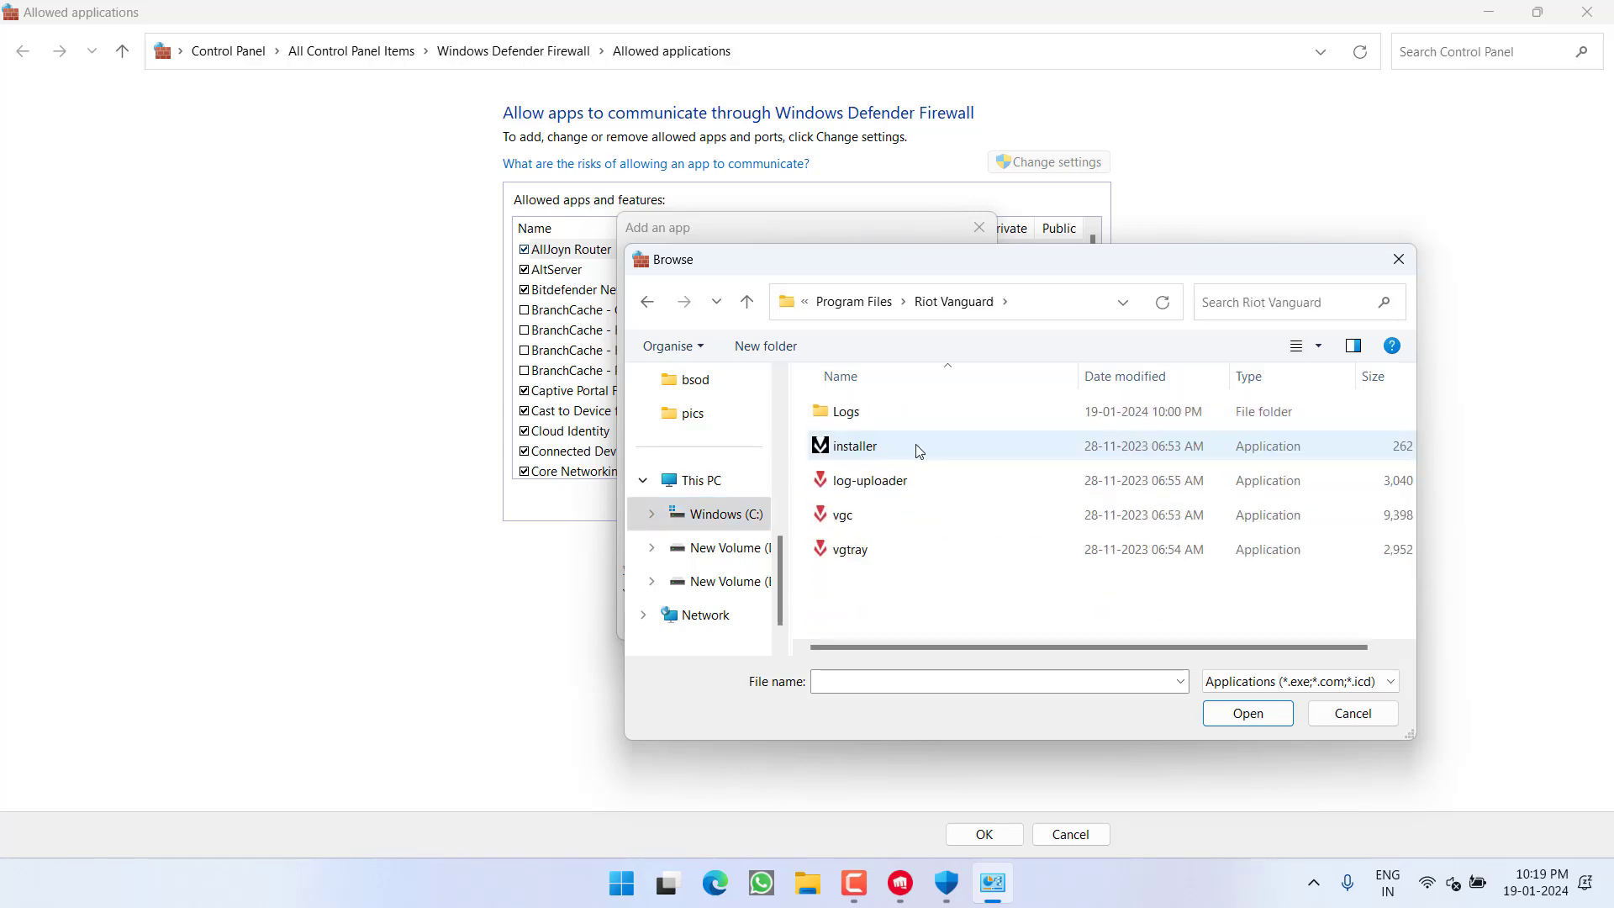
left_click(842, 514)
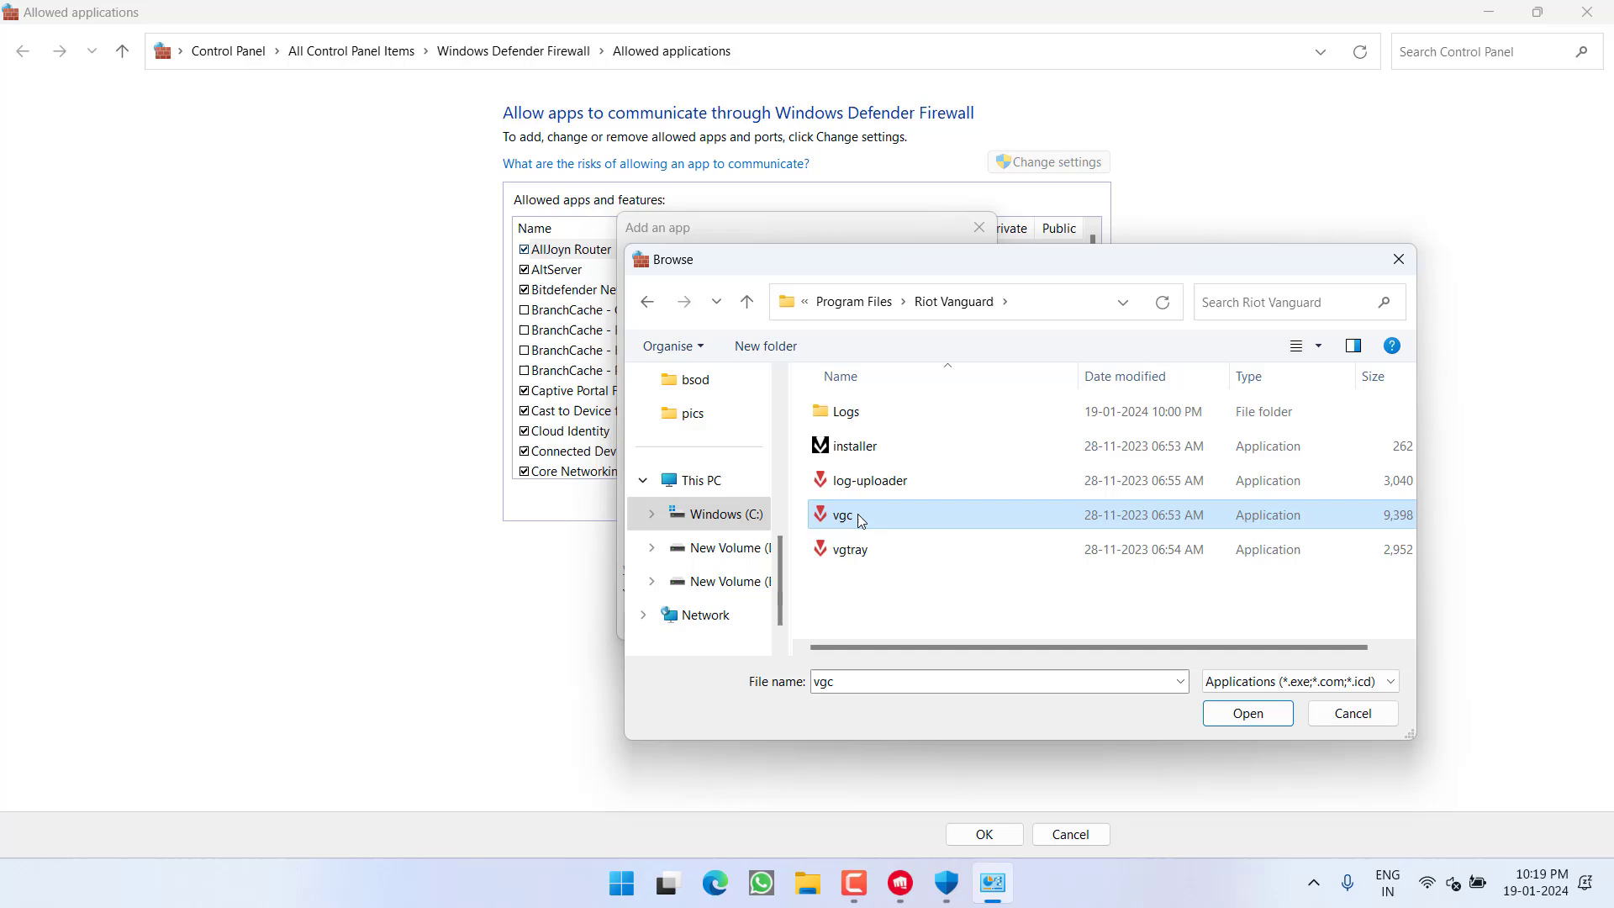
left_click(1247, 713)
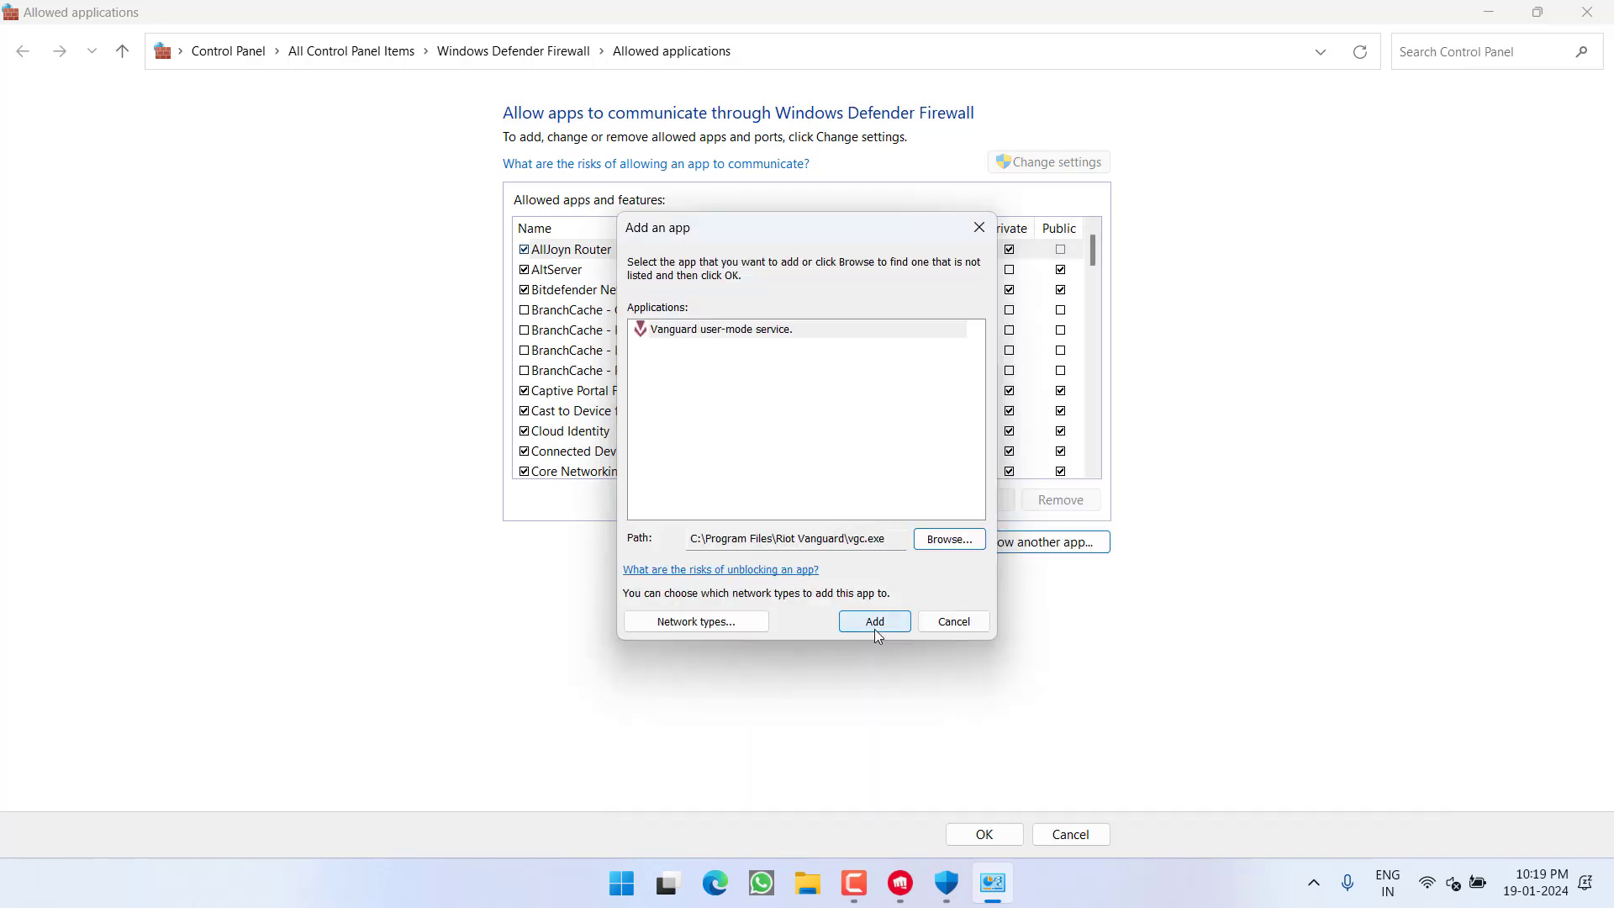
Add Vanguard, then add RiotClientServices from C:\Riot Games\Riot Client to the allowed apps
left_click(874, 621)
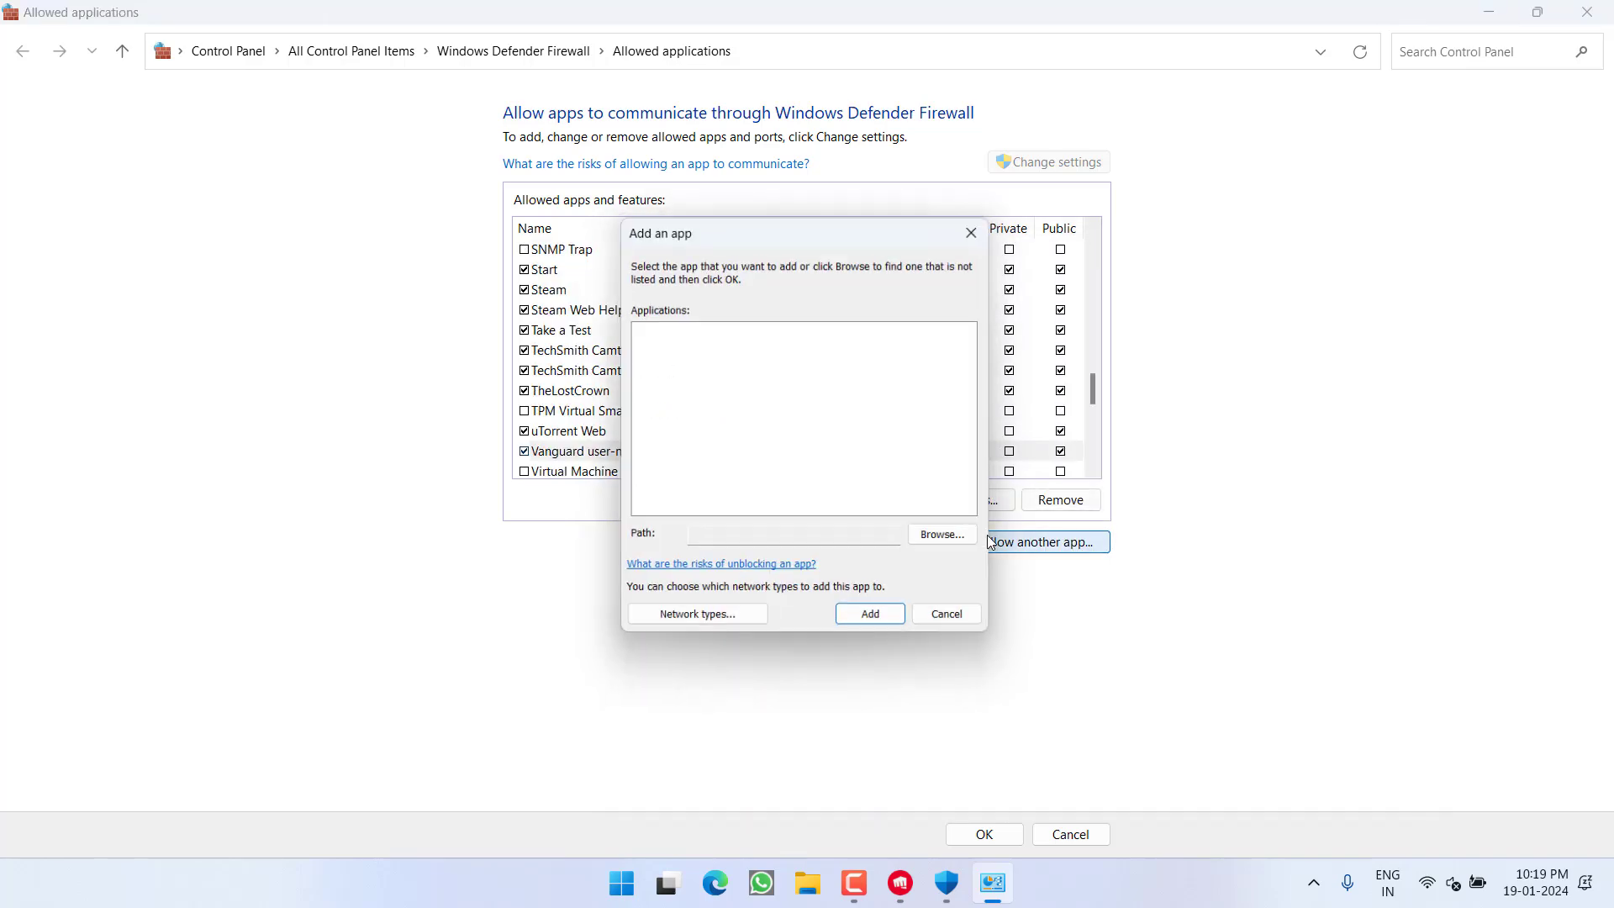
left_click(942, 533)
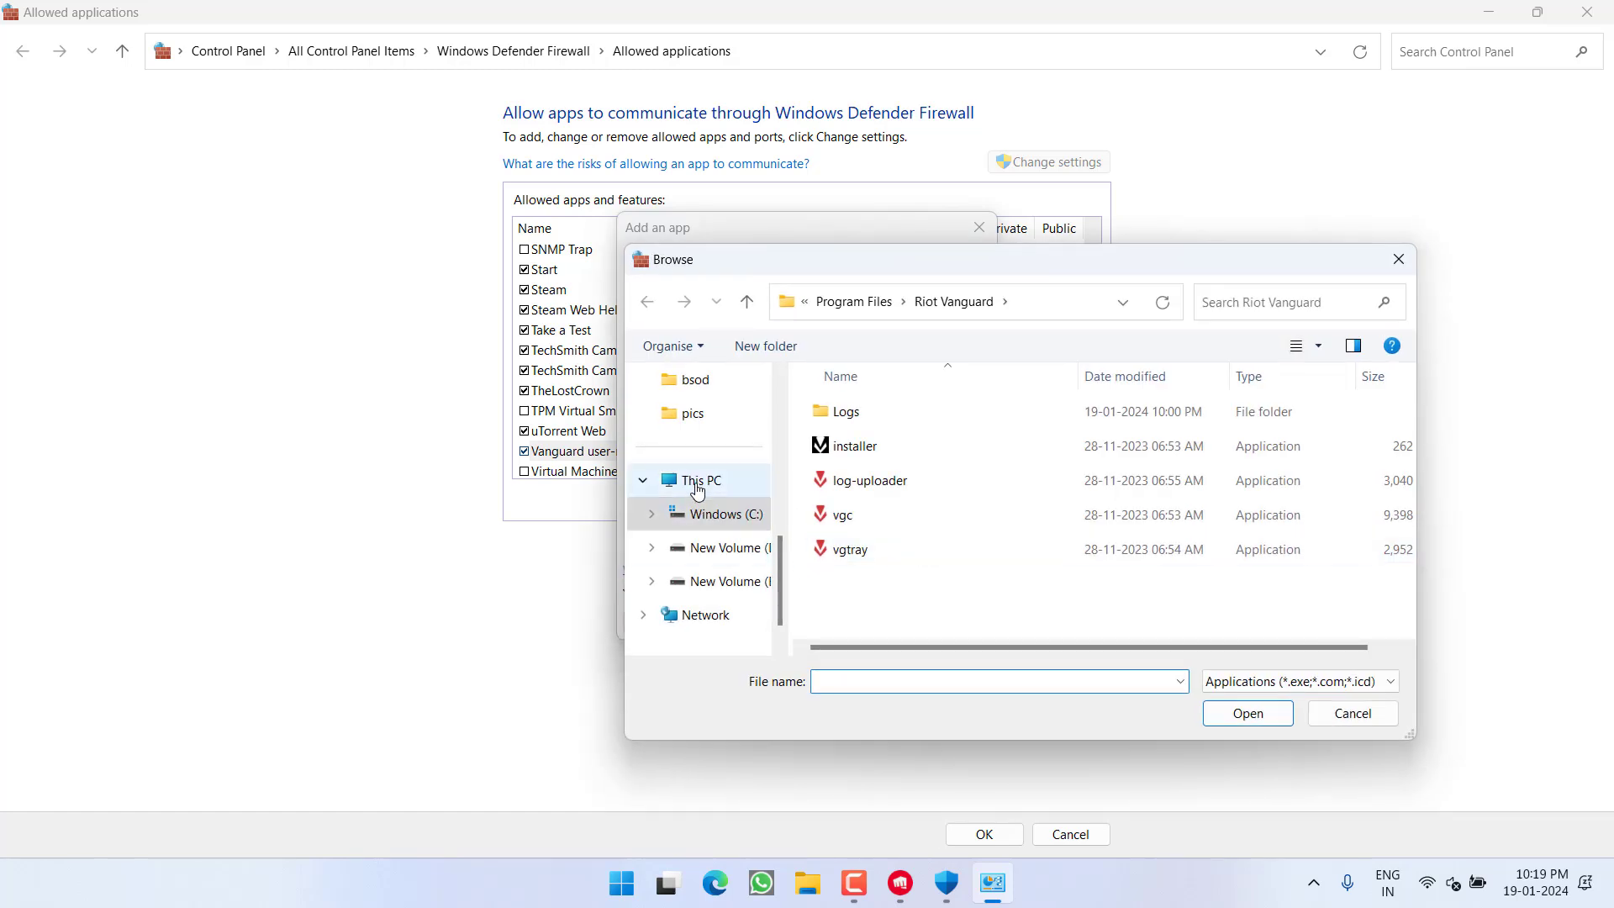
left_click(700, 480)
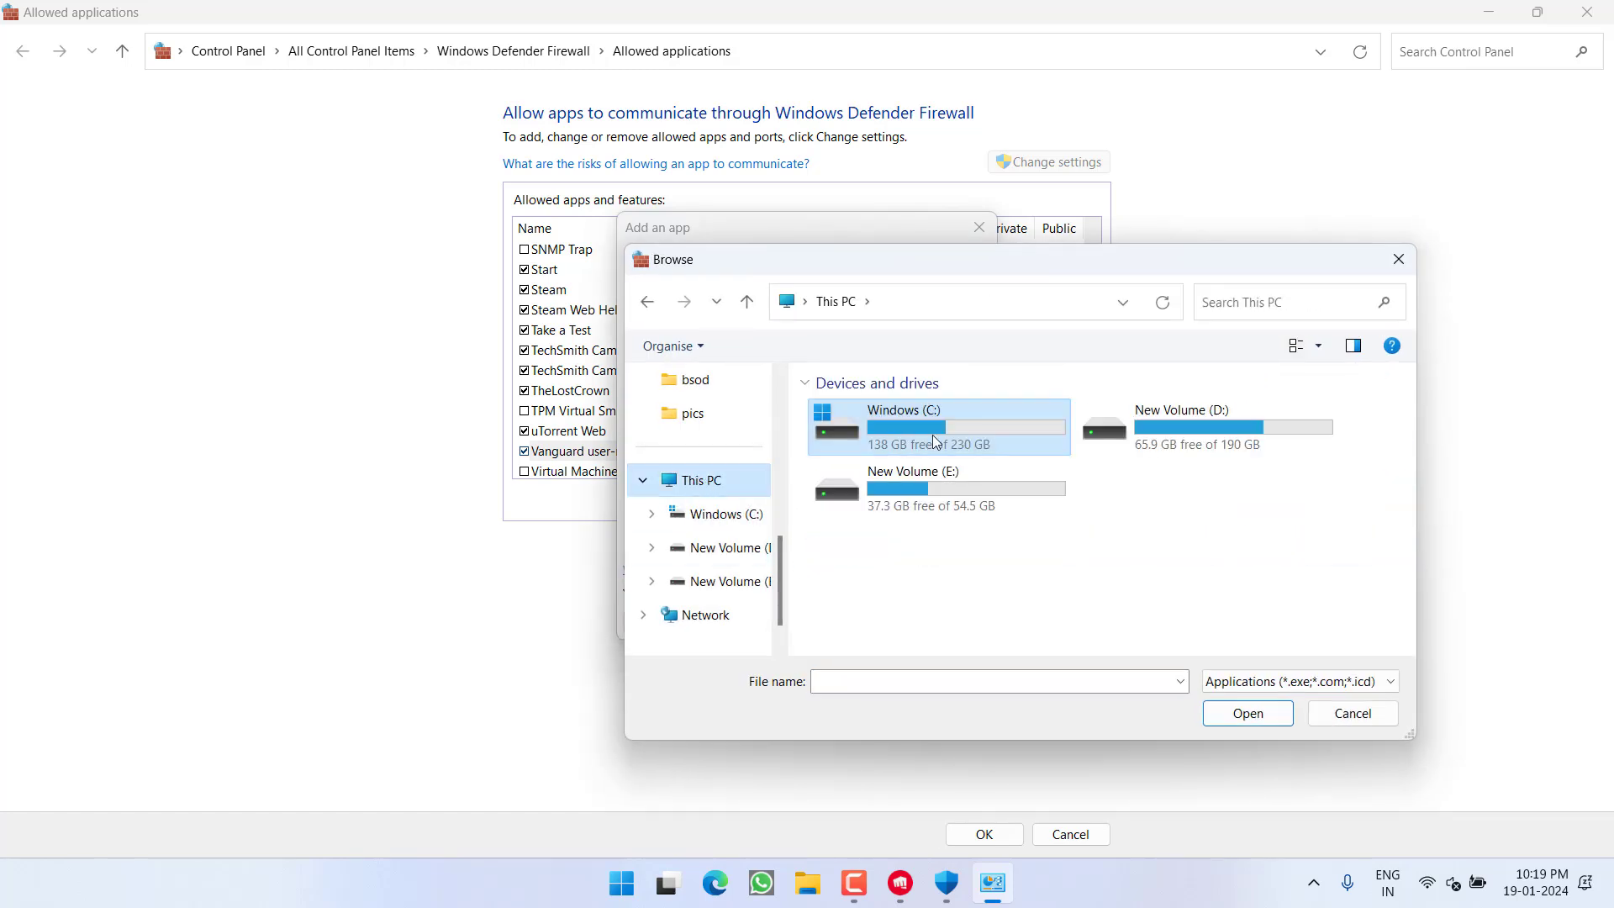
double_click(938, 425)
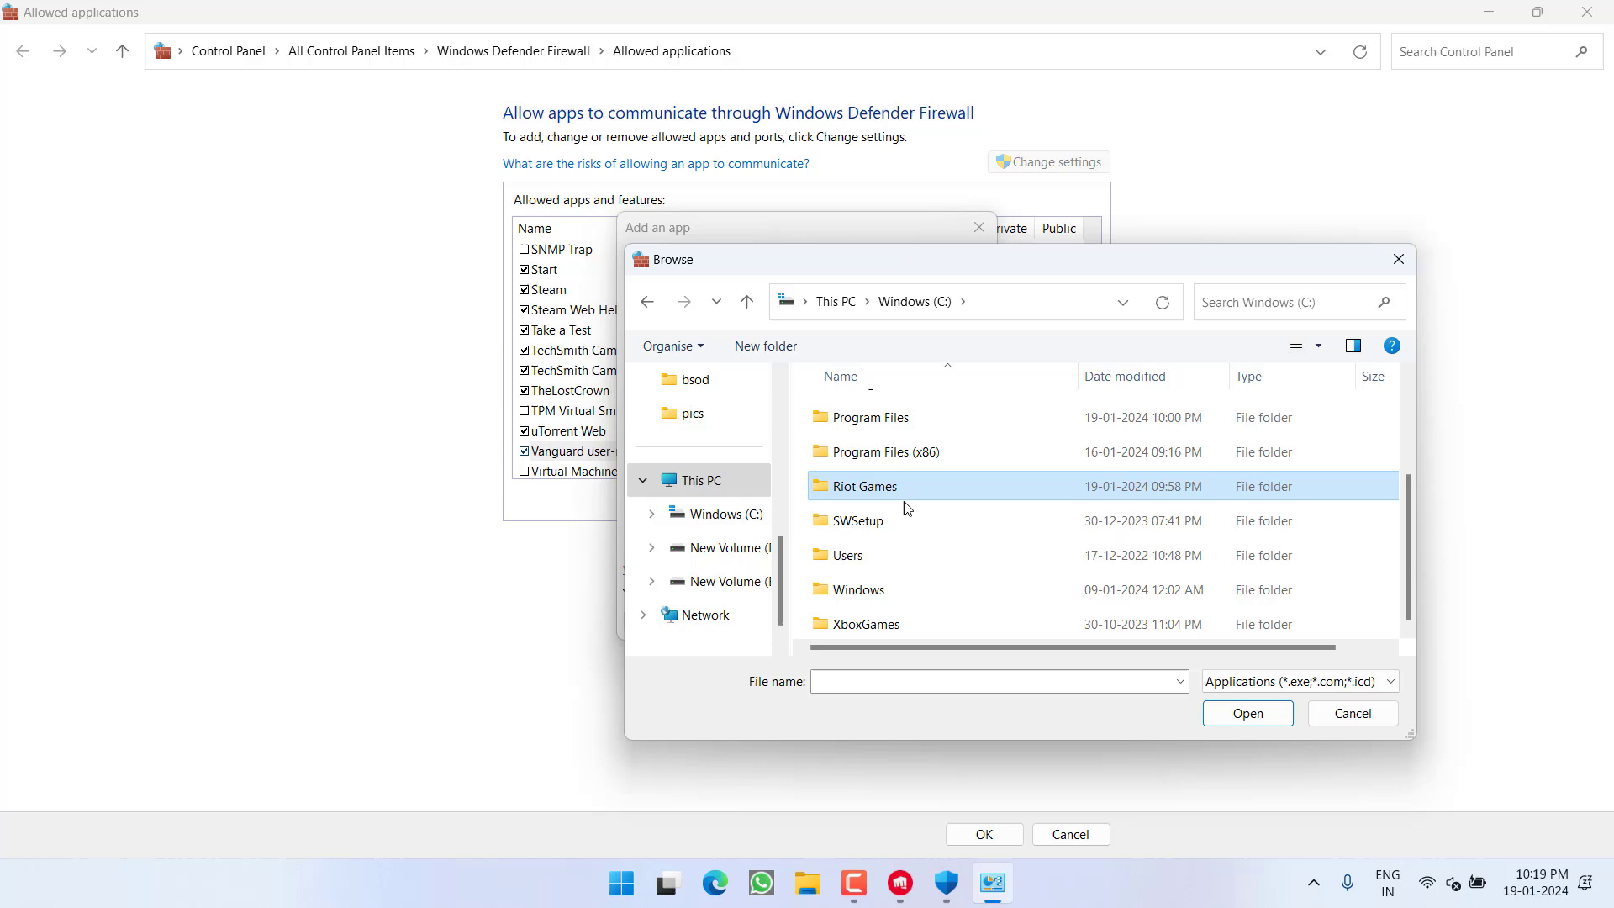
double_click(859, 486)
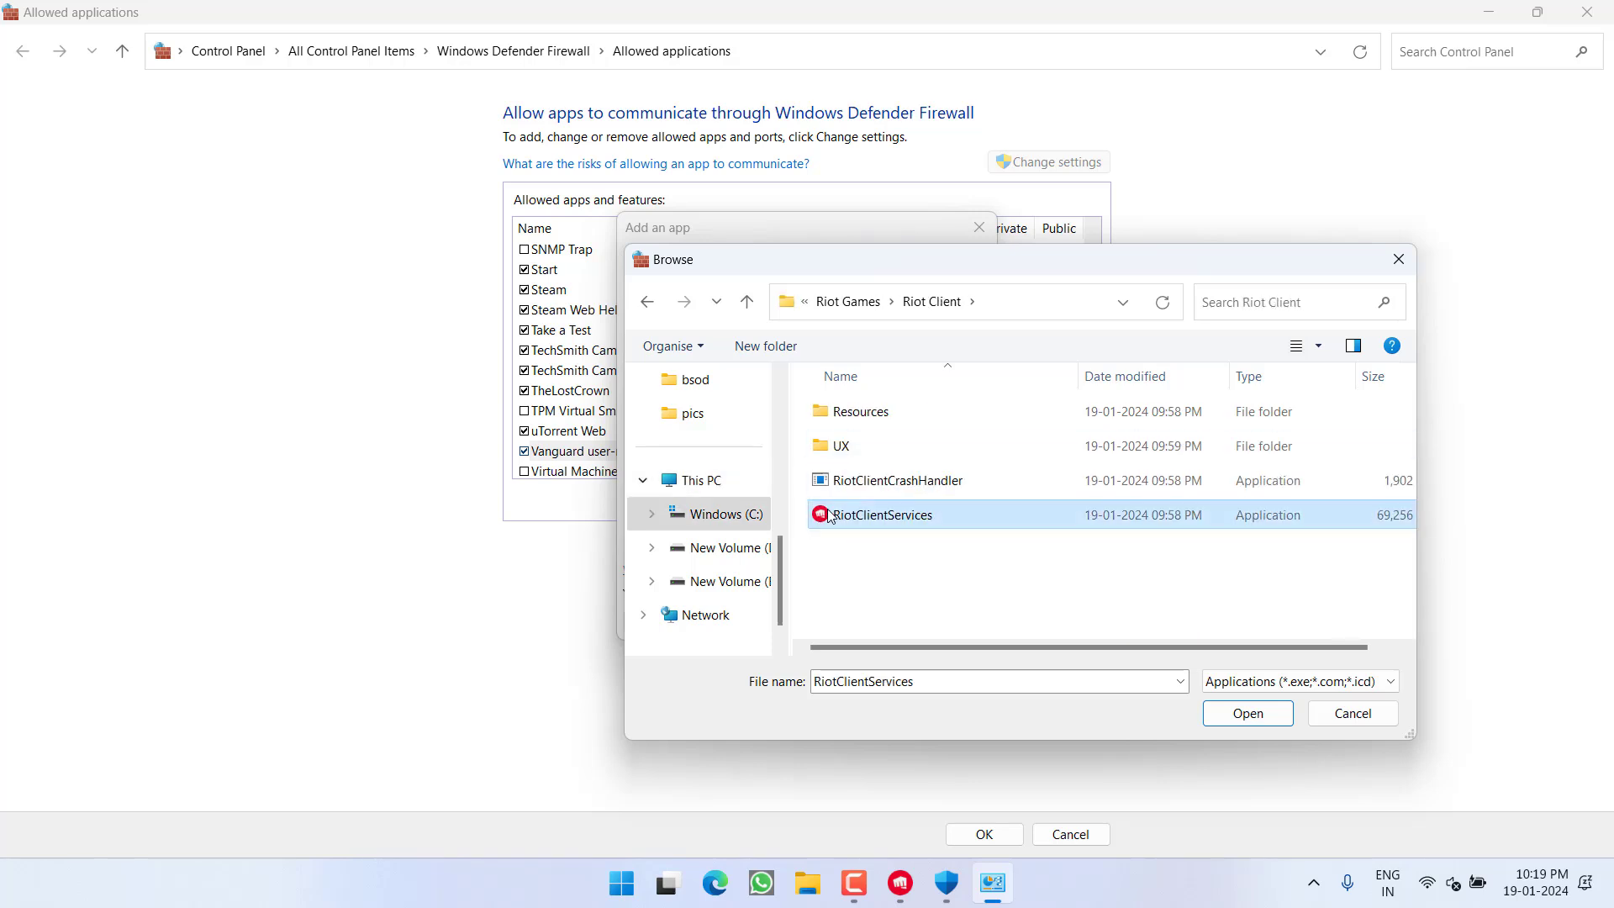
left_click(1248, 712)
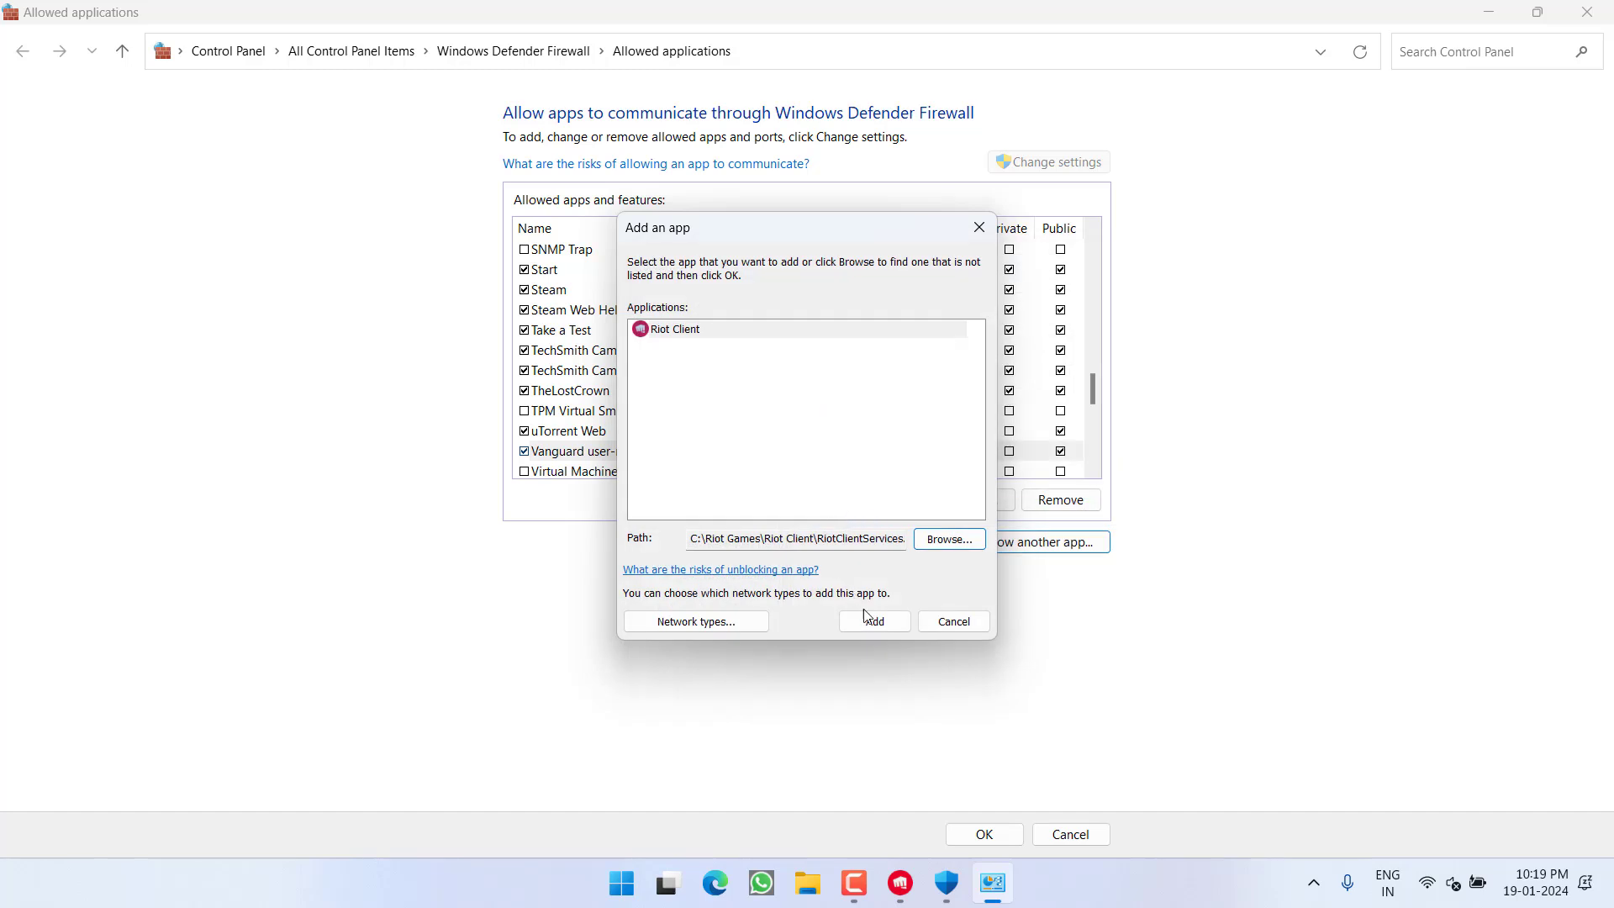
left_click(875, 621)
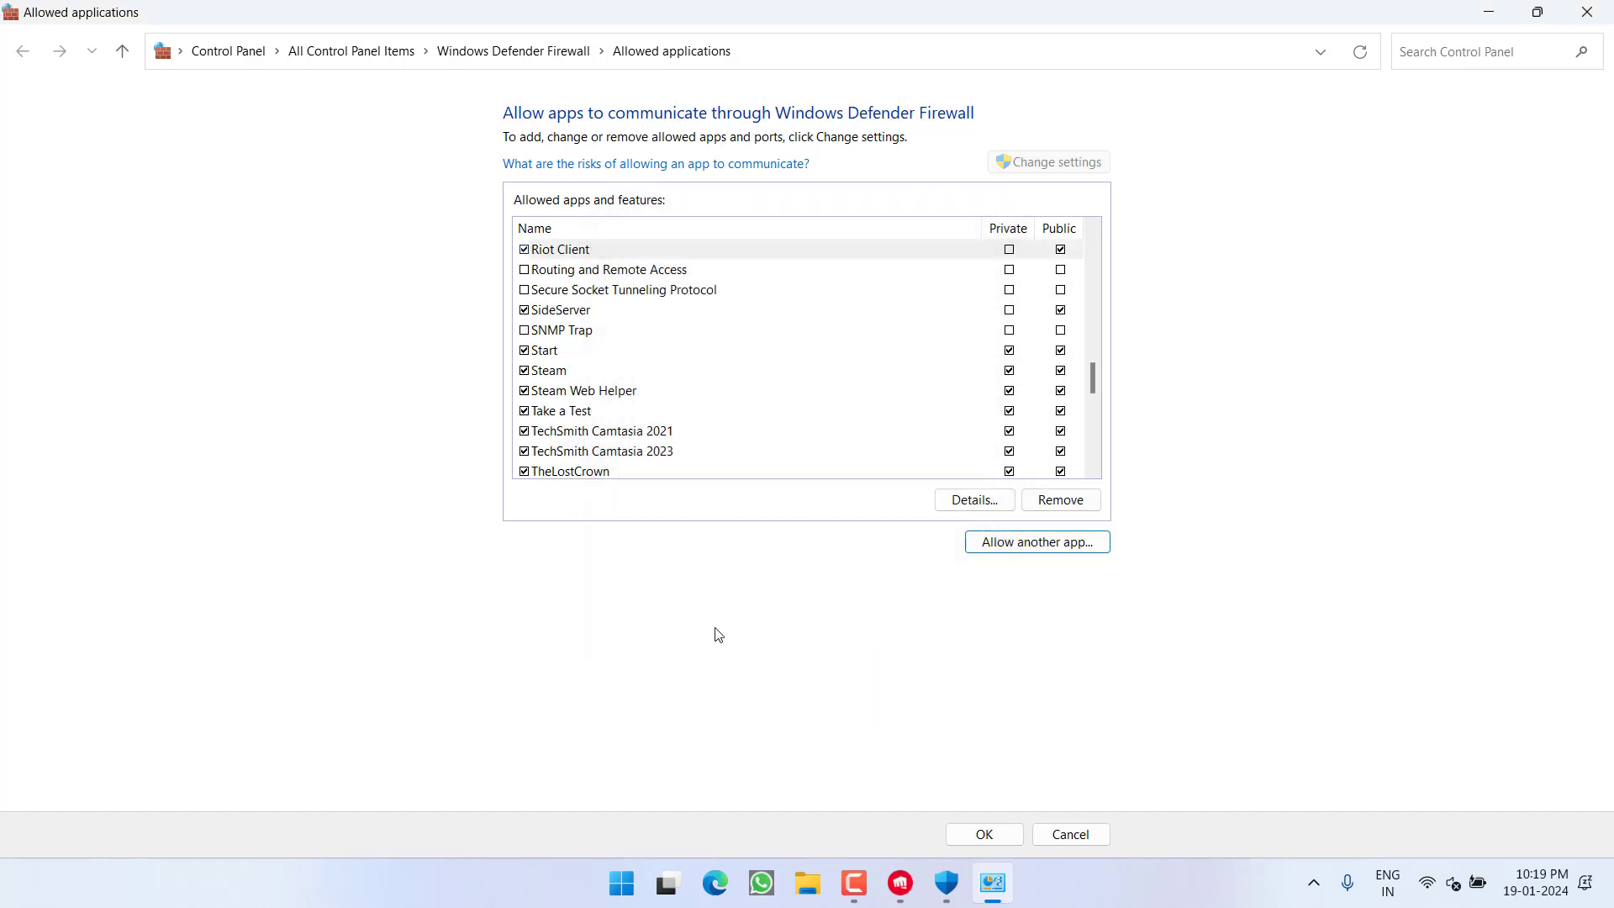
Review the Riot Client and Vanguard entries in the allowed apps list and confirm with OK
type("C:\\Riot Games\\Valorant.exe")
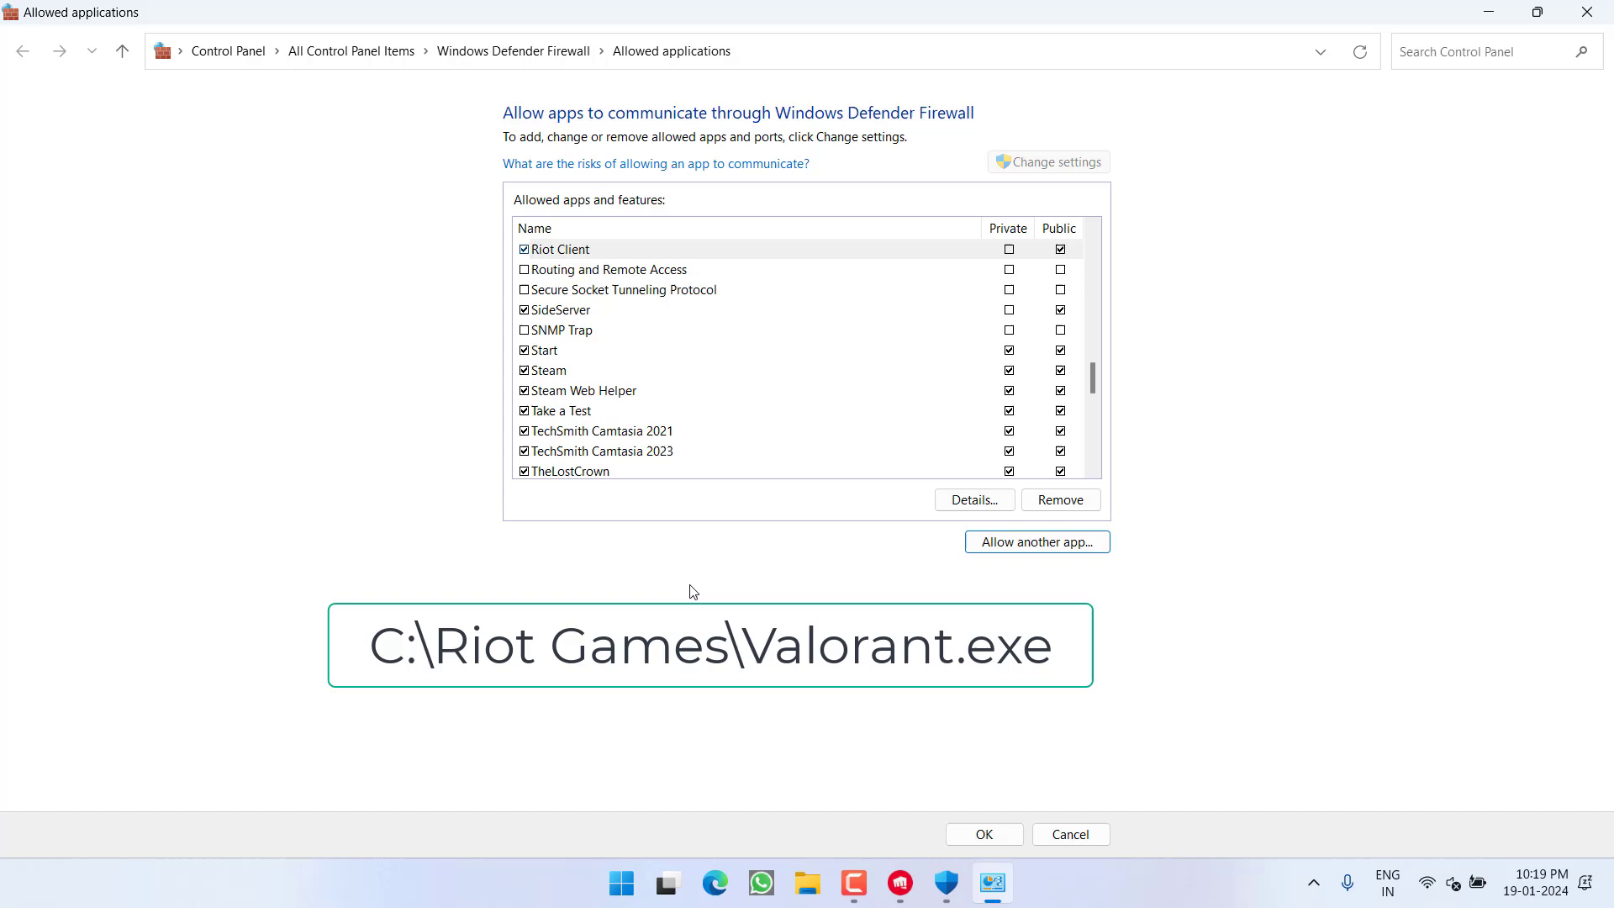
scroll("down", 3)
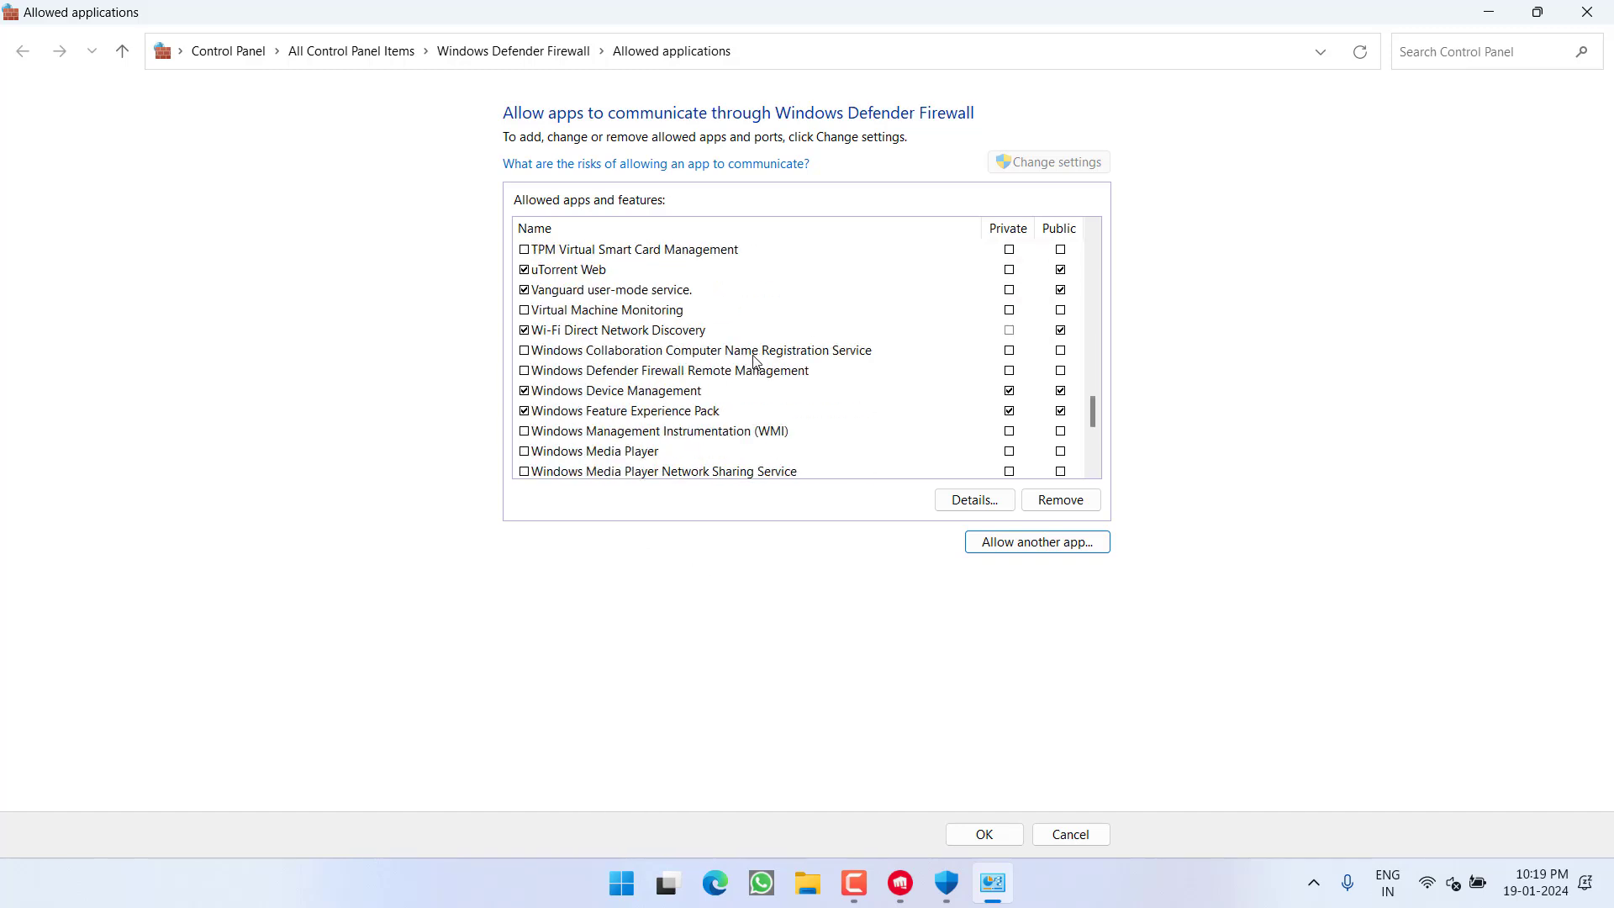
scroll("down", 3)
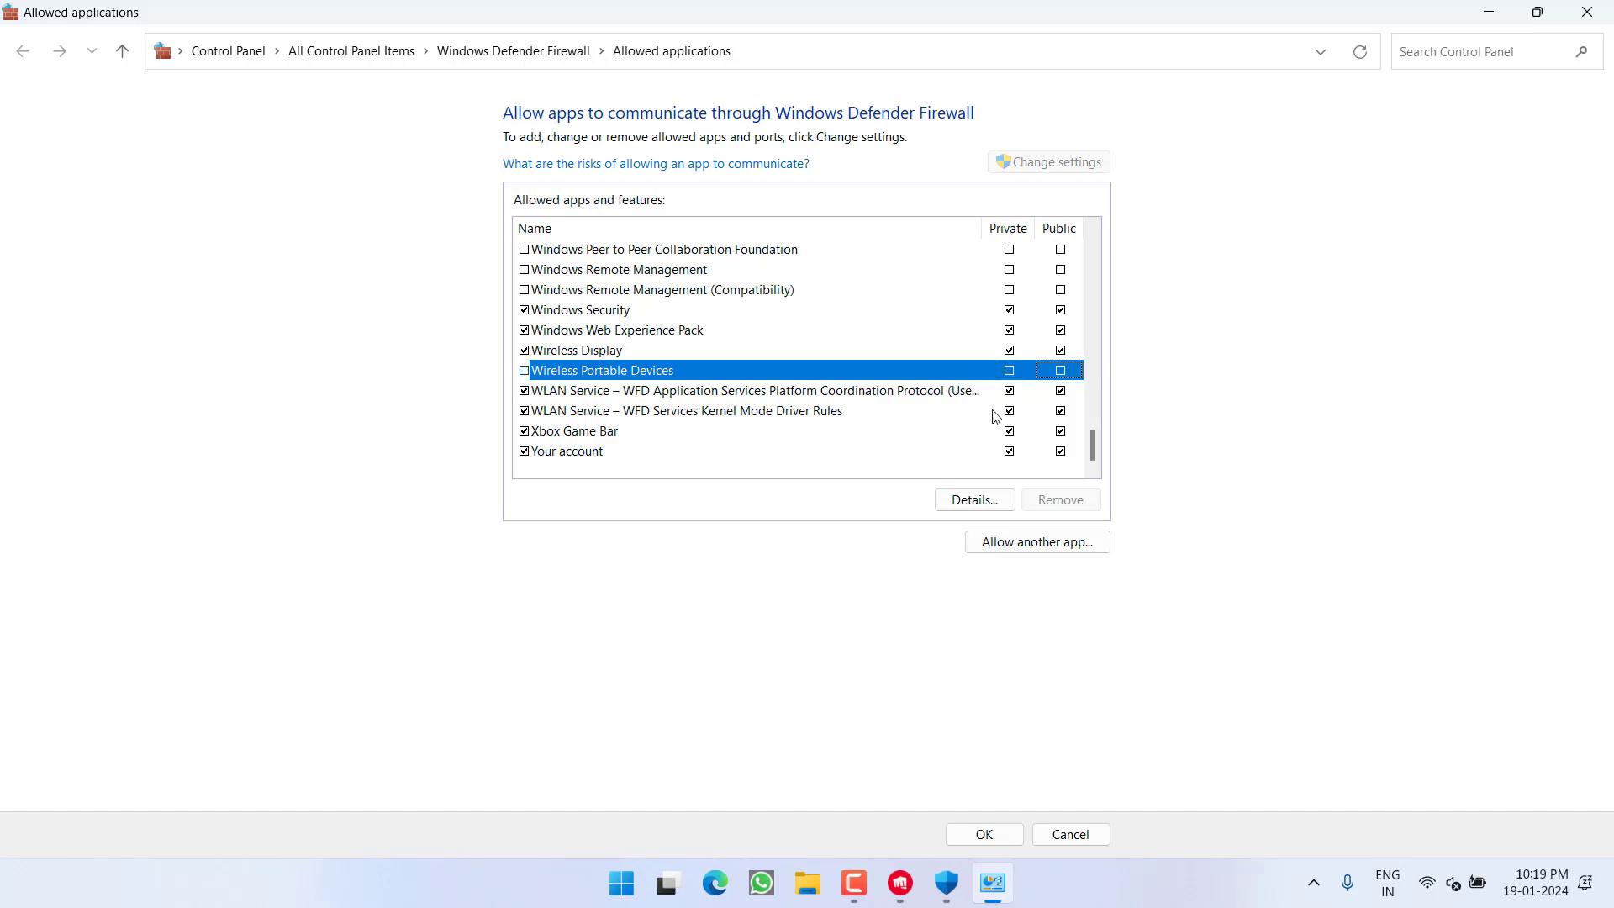
left_click(983, 831)
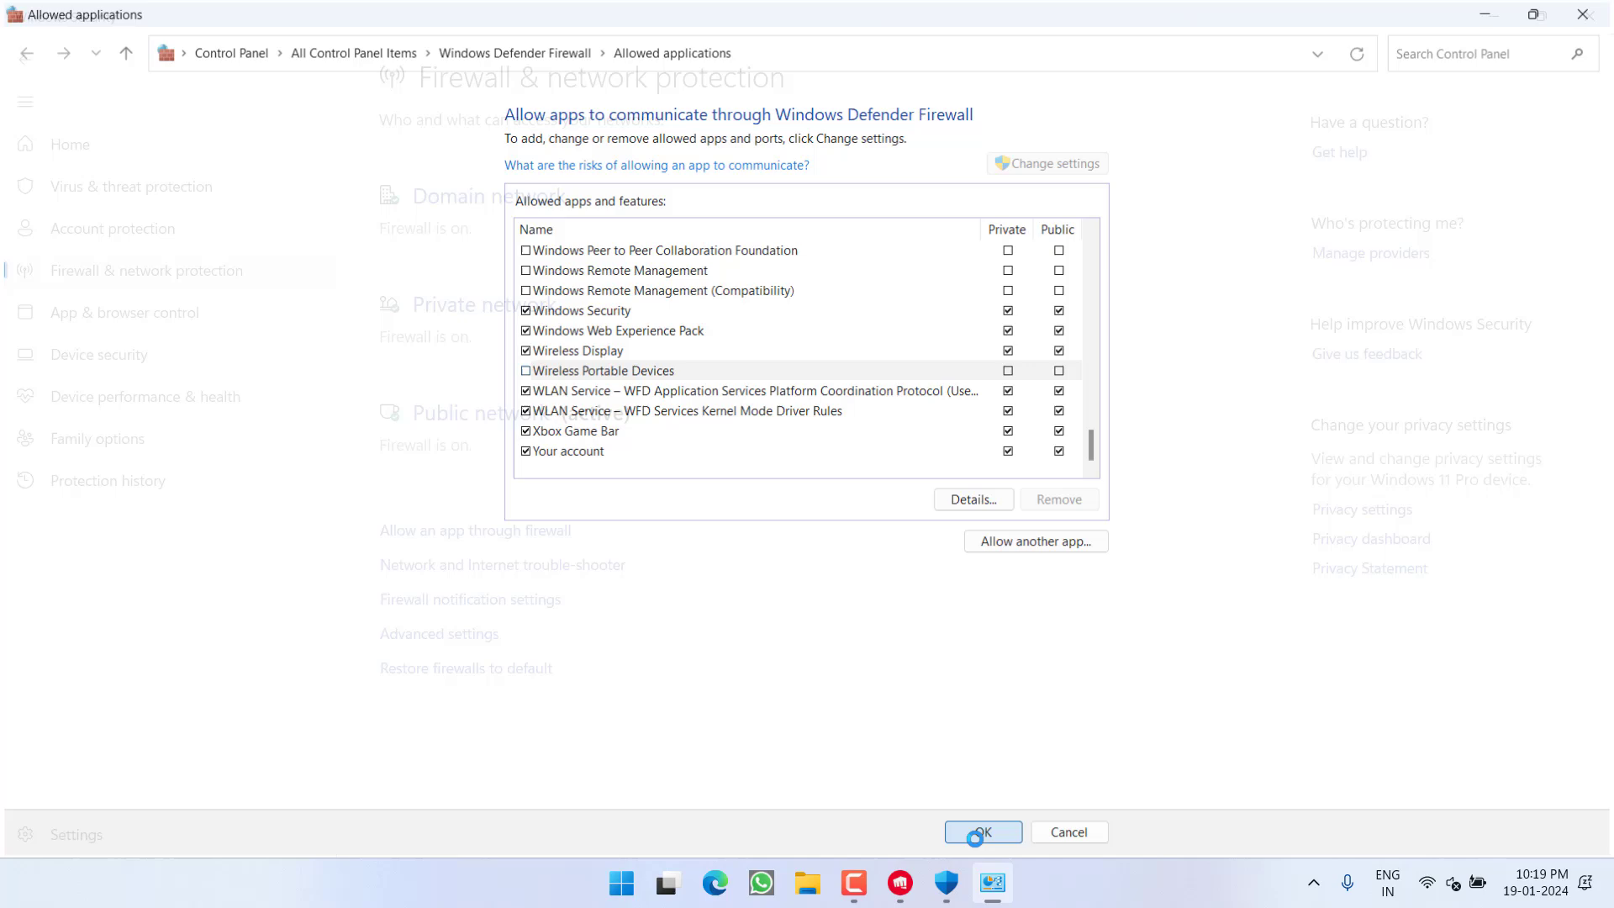
left_click(982, 831)
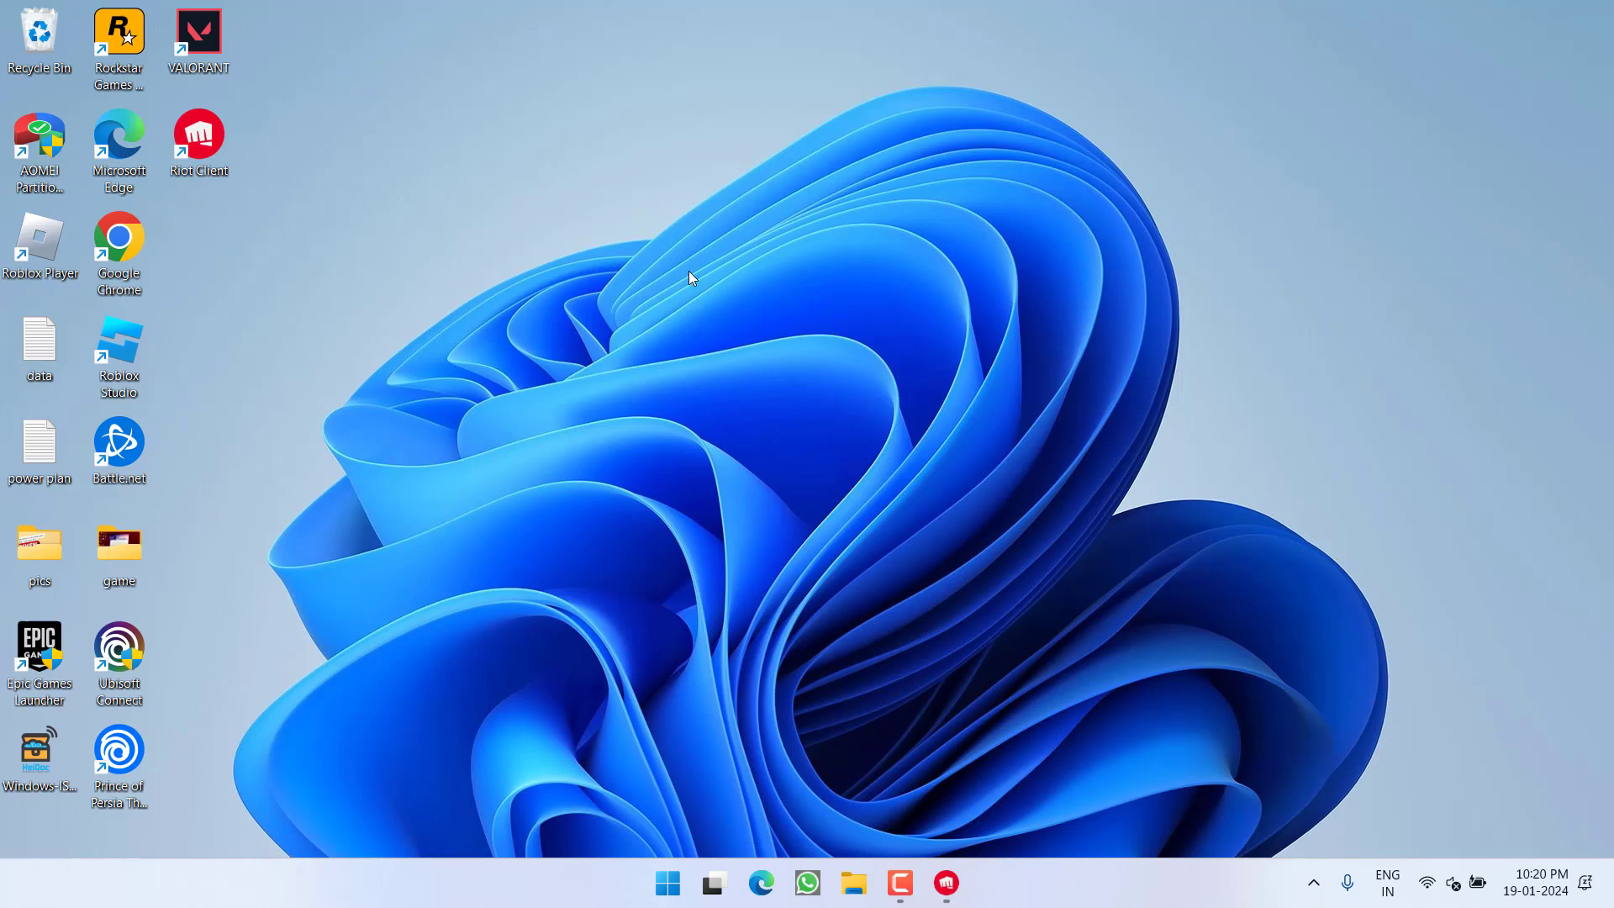
mouse_move(1042, 568)
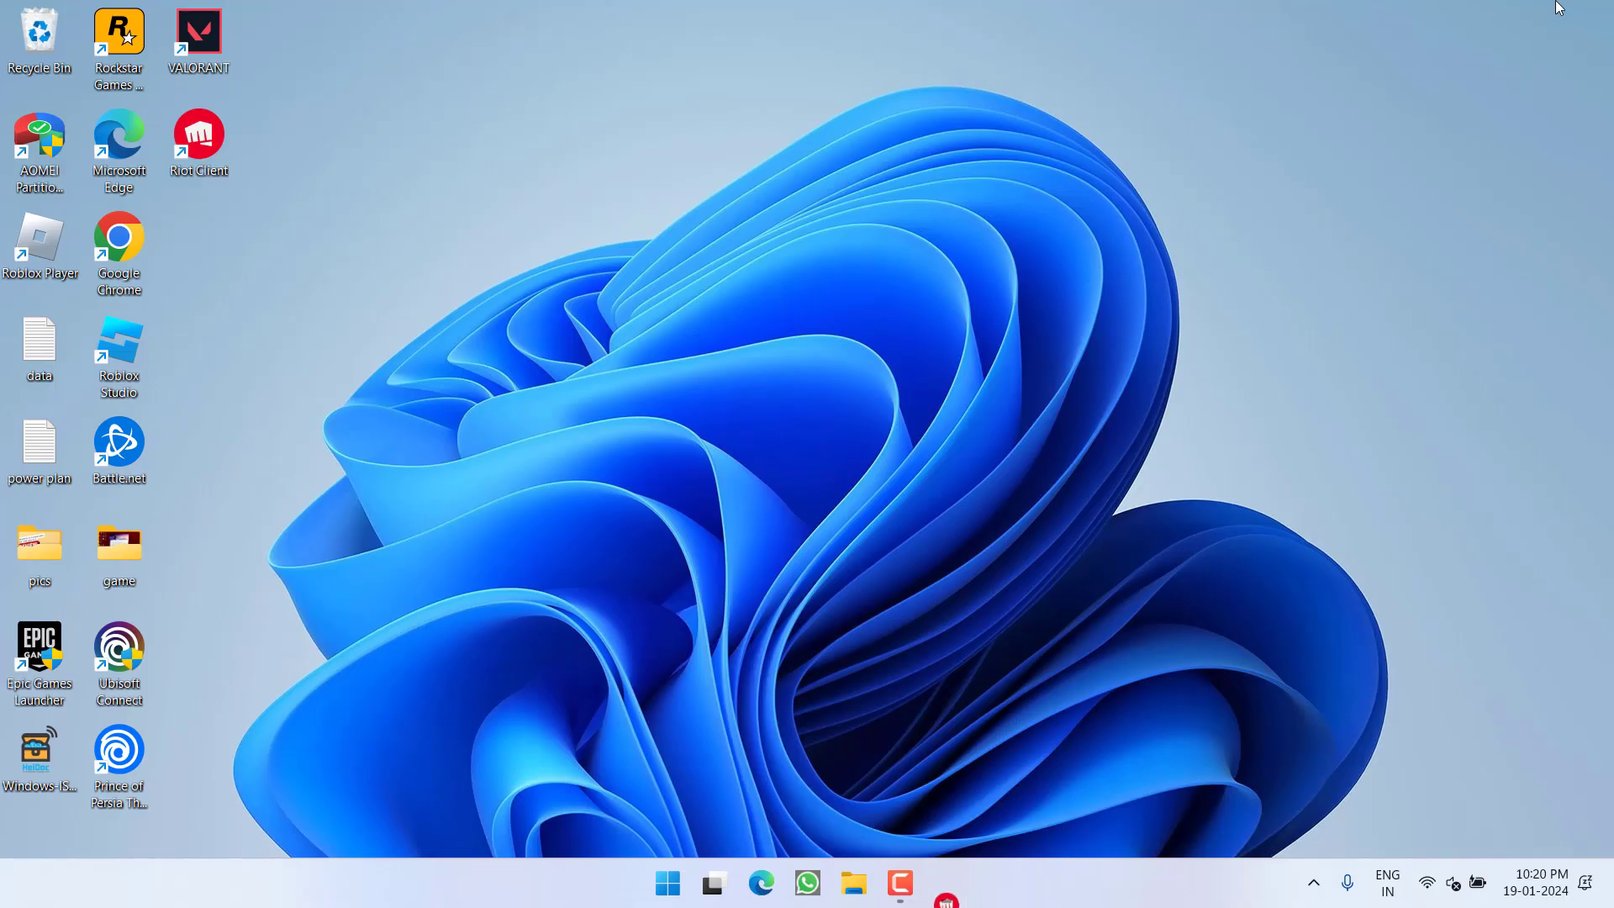
Exit the Riot client from the system tray and launch cmd as administrator
left_click(1313, 882)
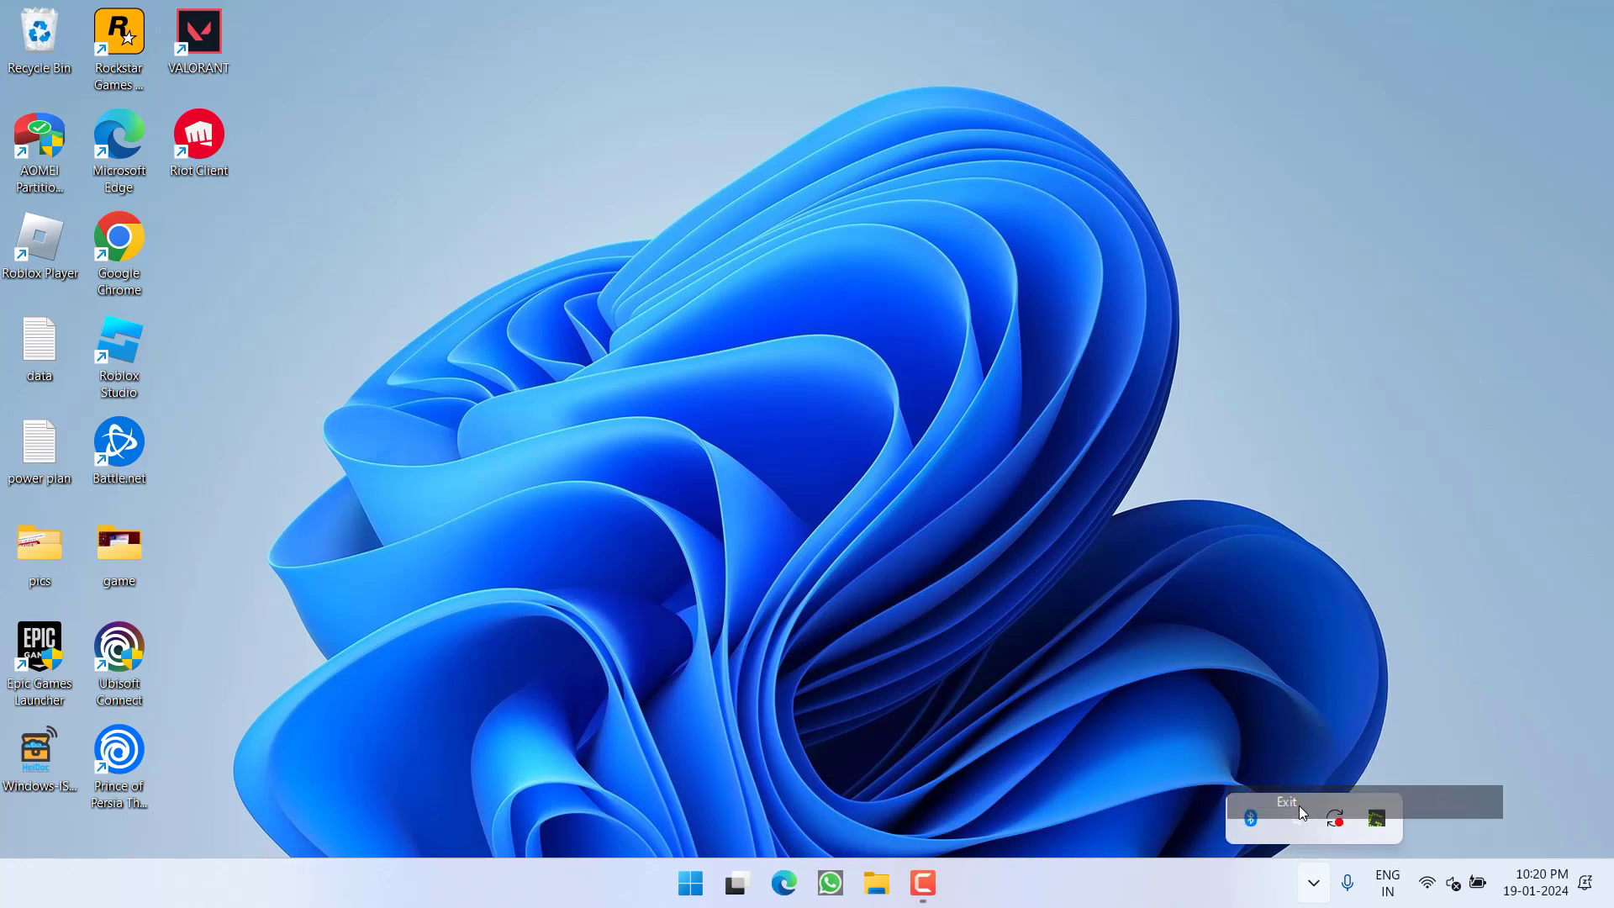
left_click(690, 882)
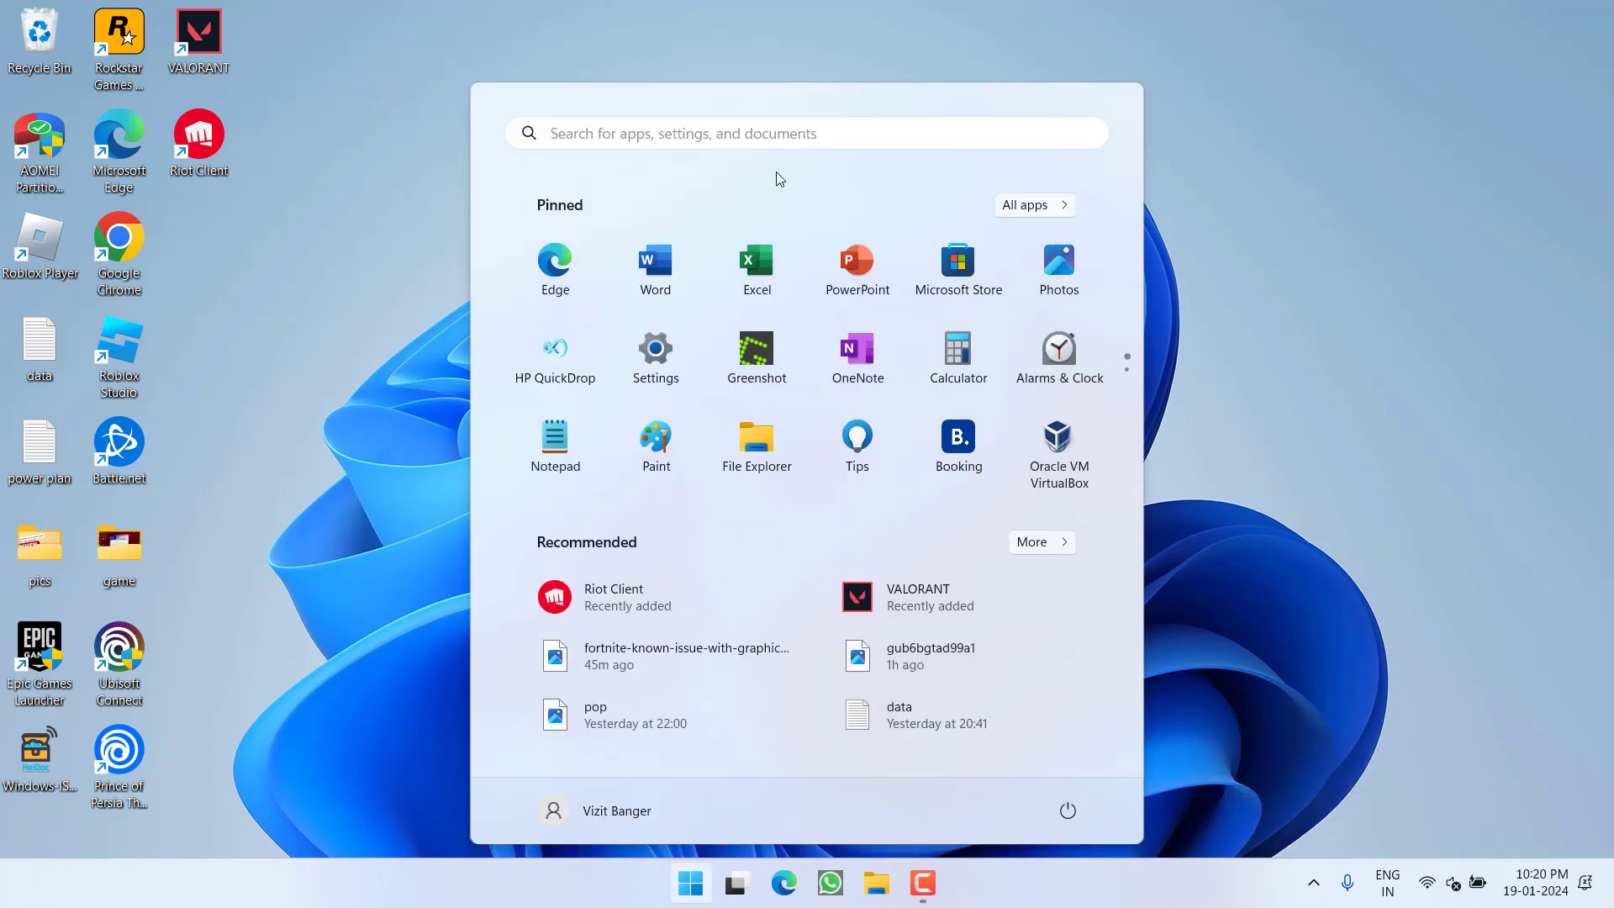
type("cmd")
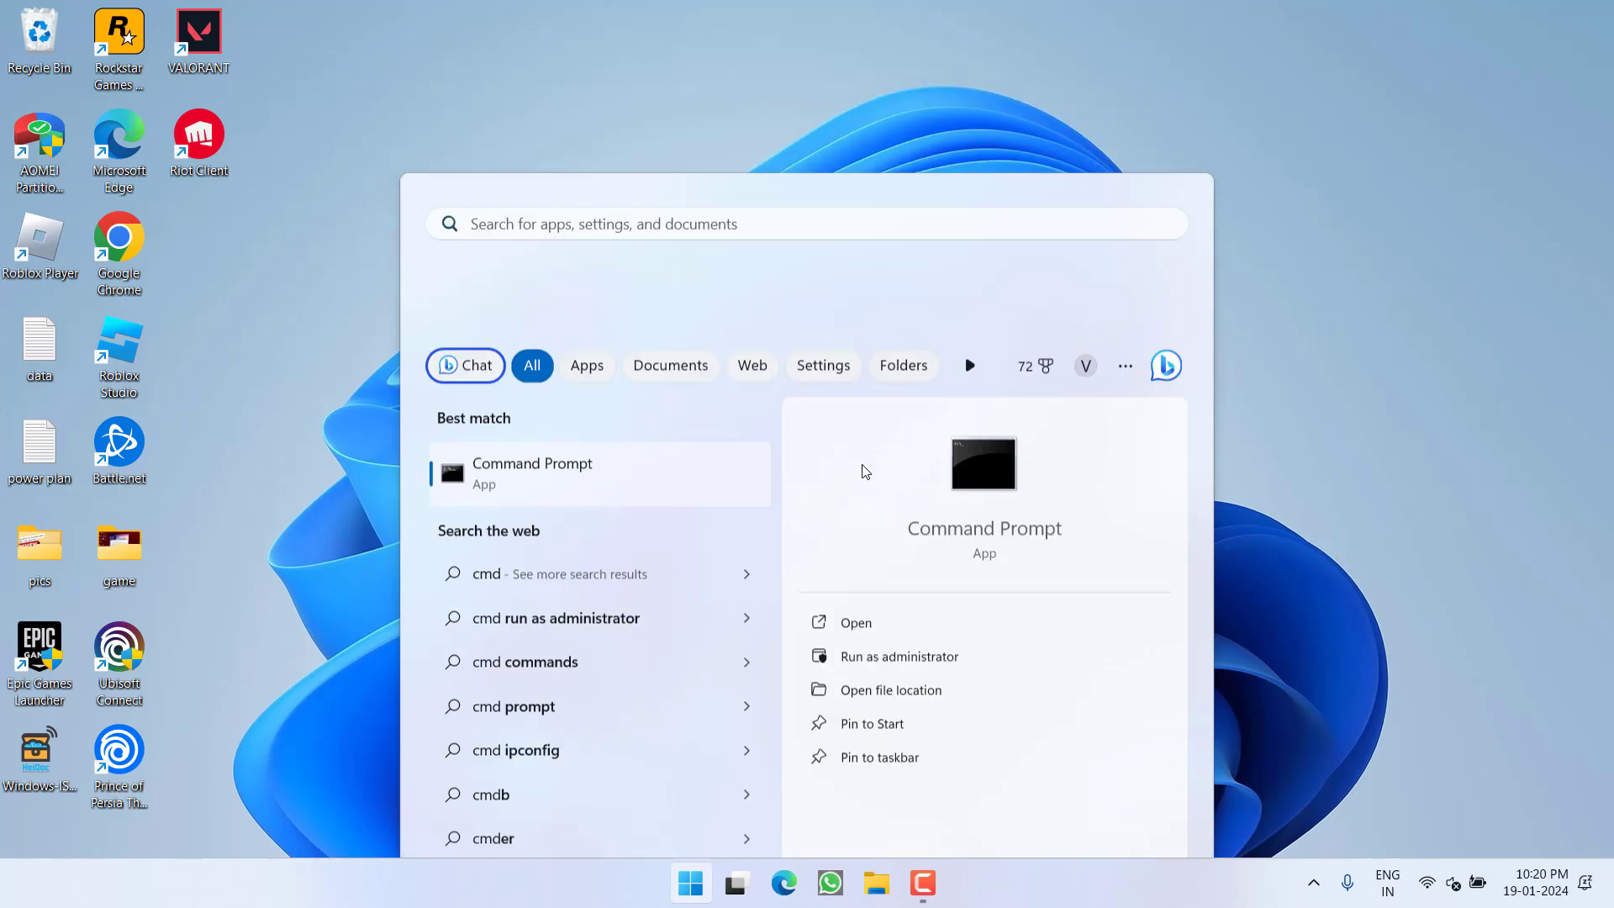
left_click(899, 655)
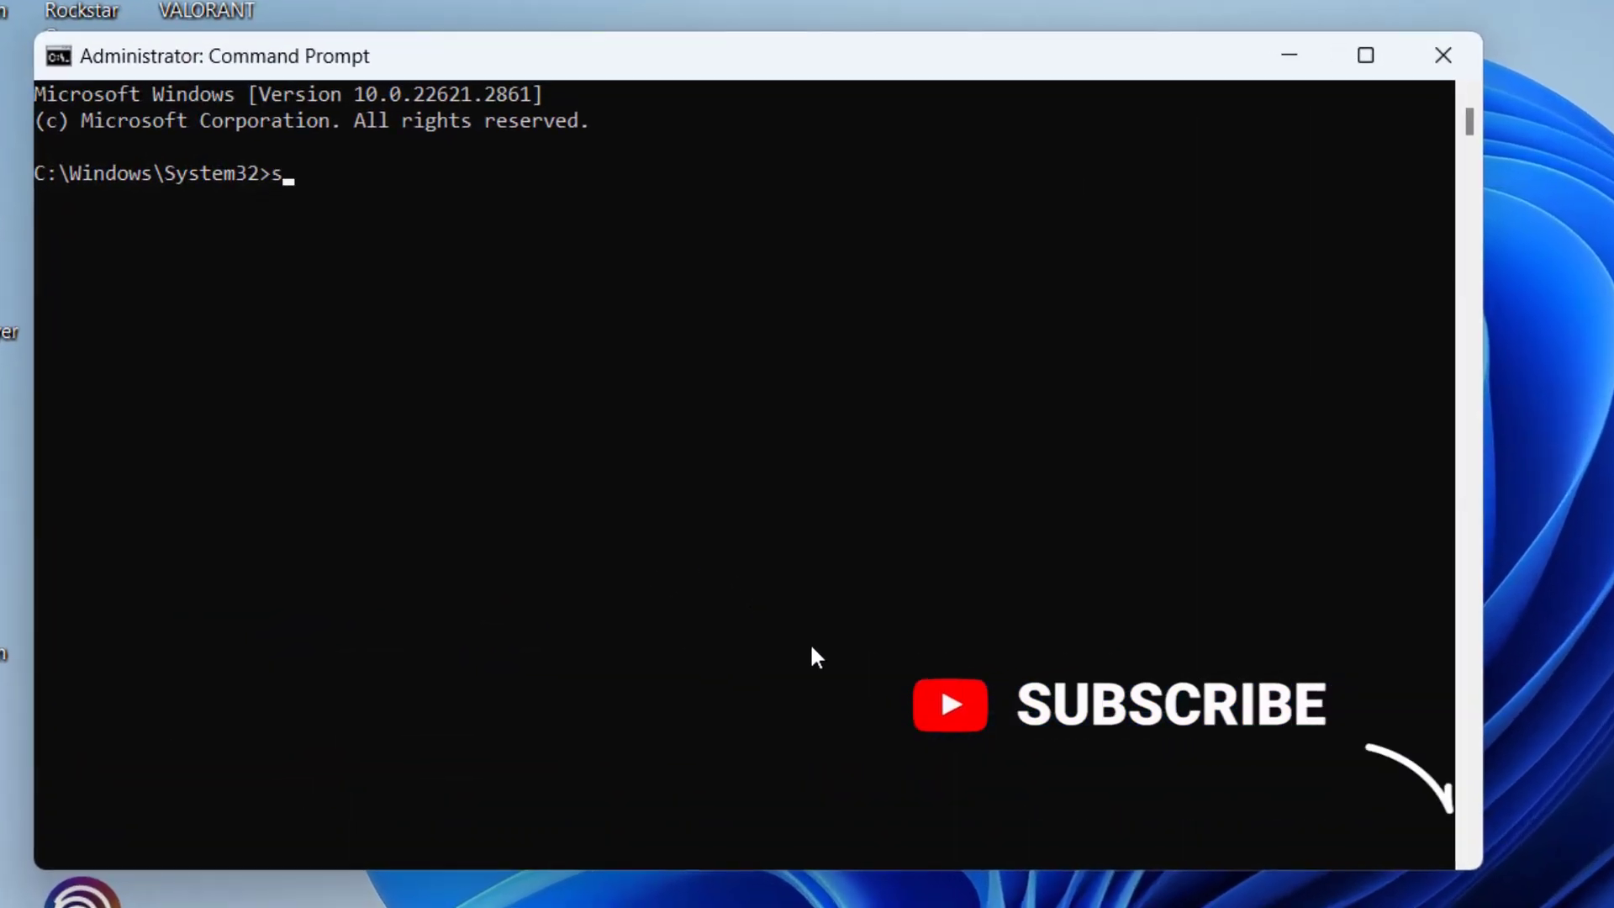
Run 'sc delete vgc' and 'sc delete vgk', then close Command Prompt
type("c delete")
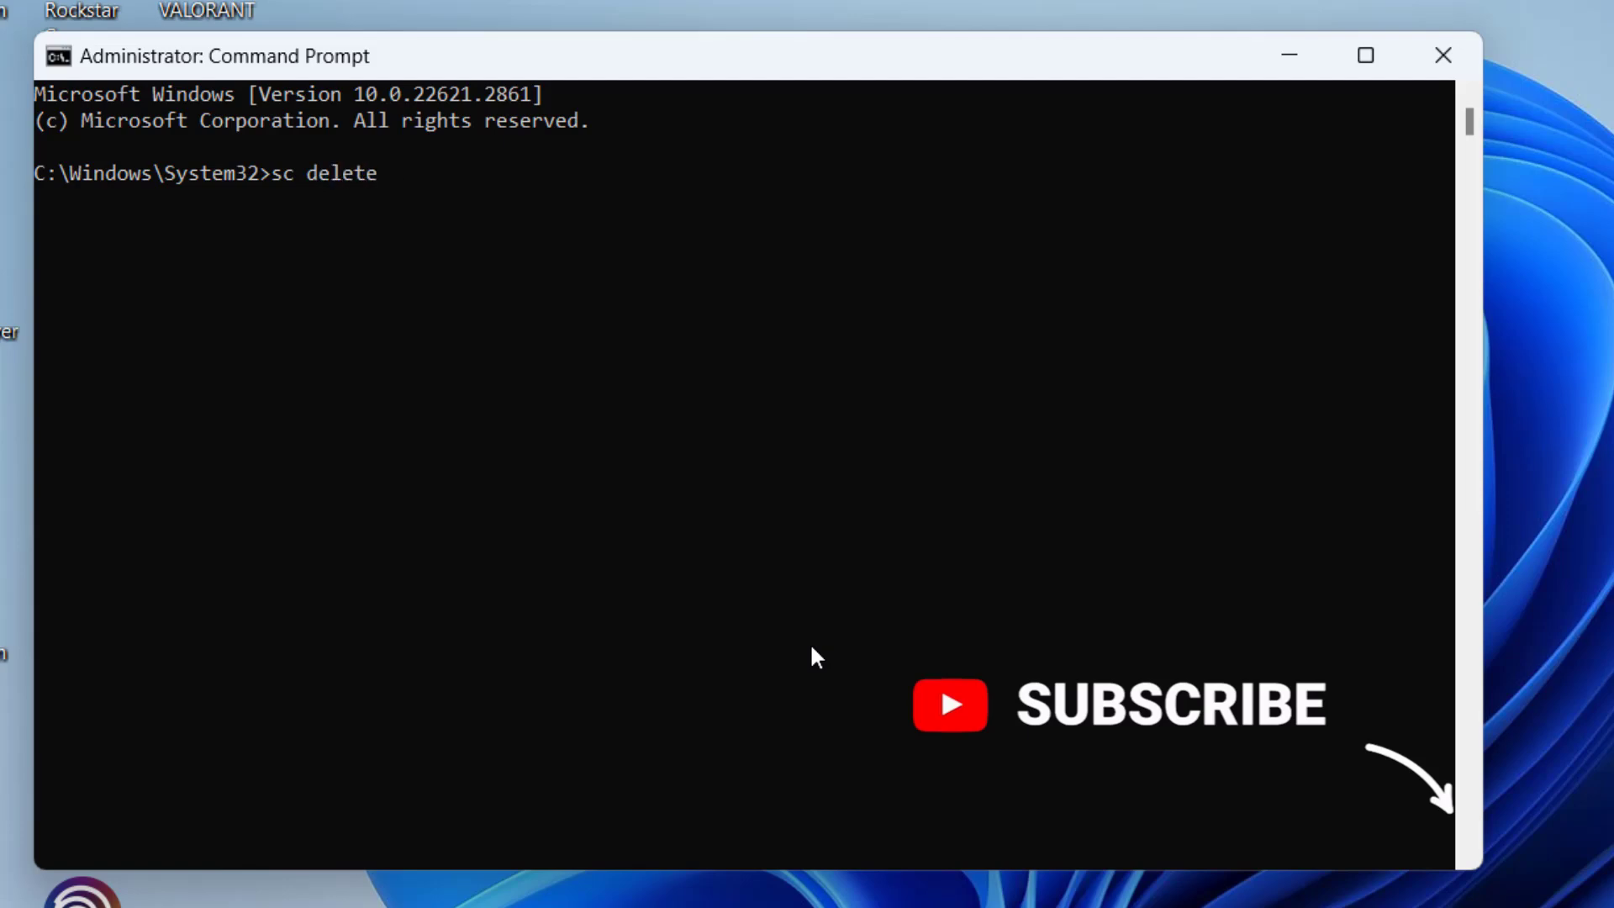
type("vgc")
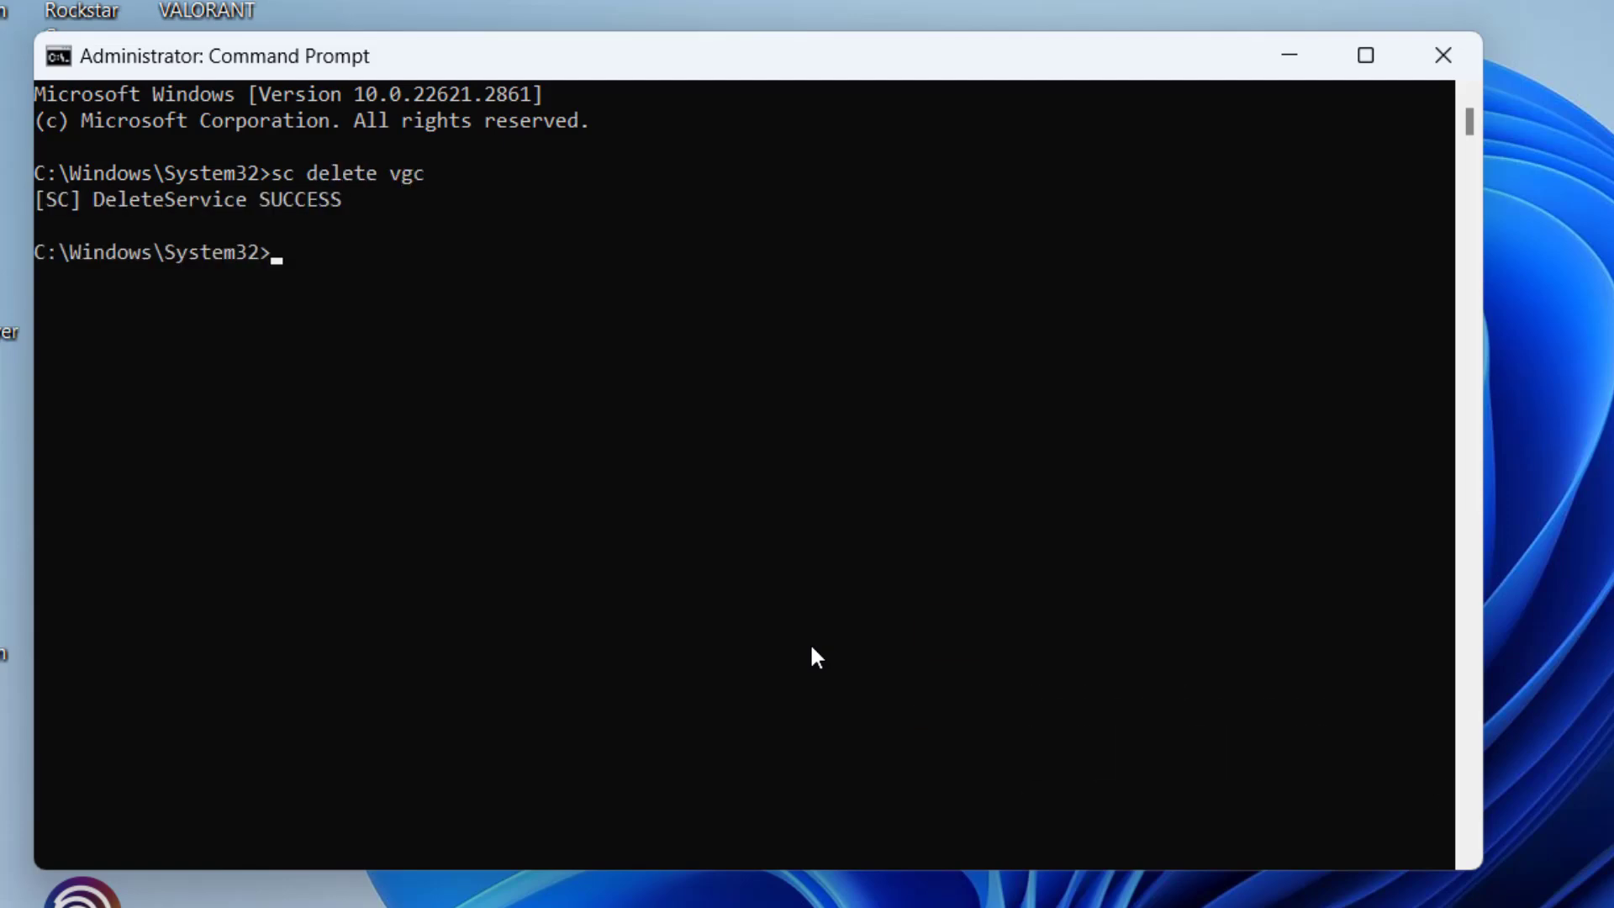
type("sc")
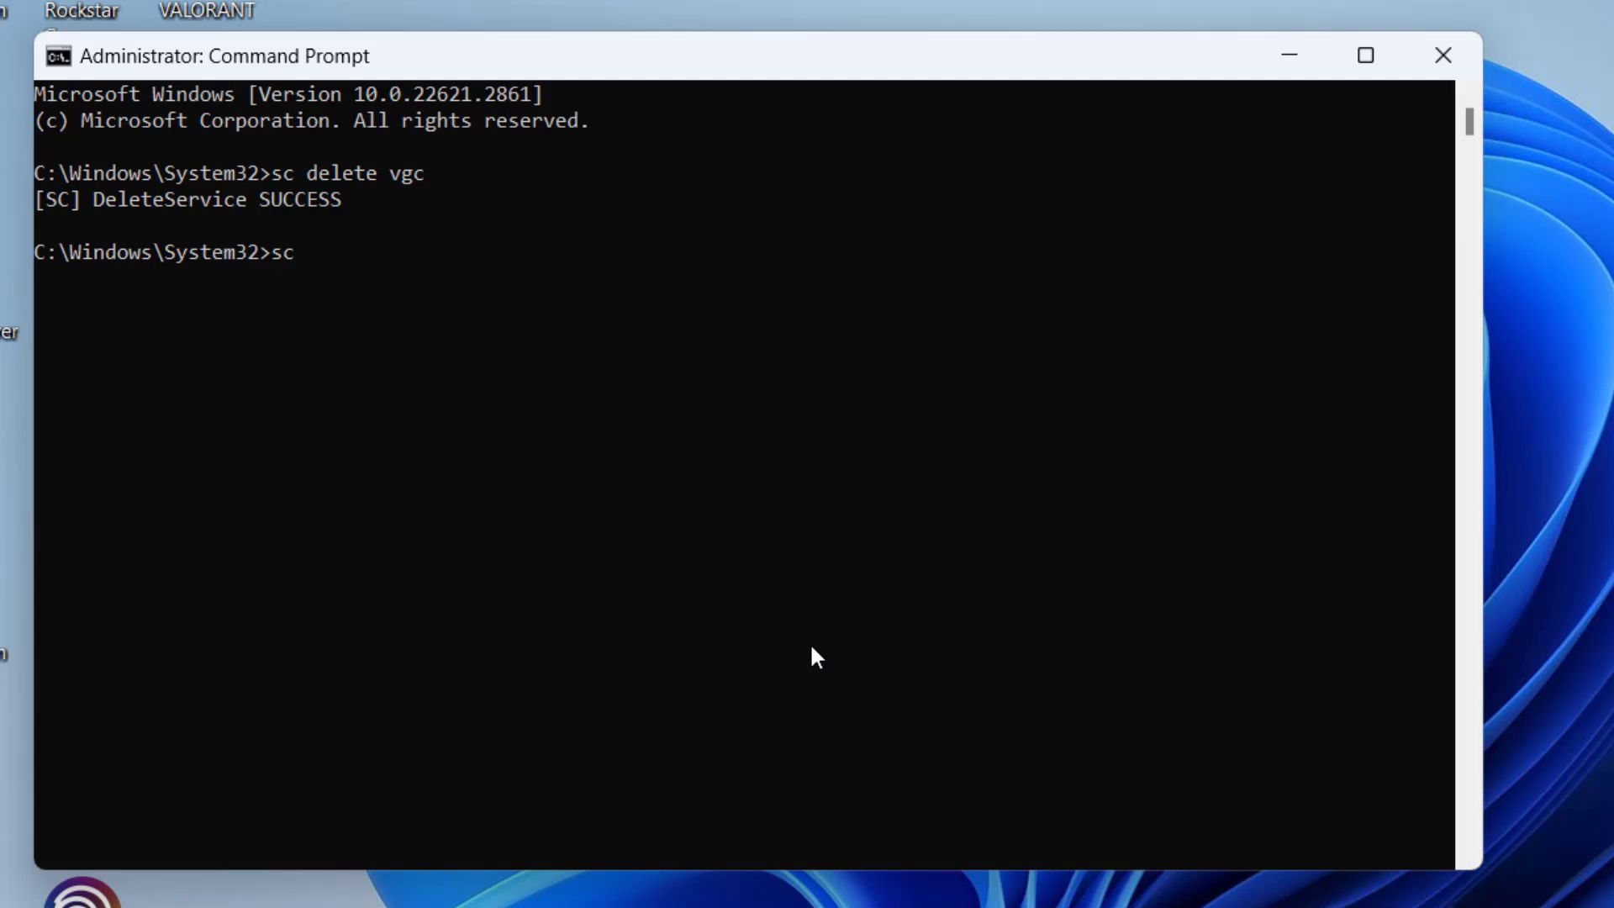
type("delete")
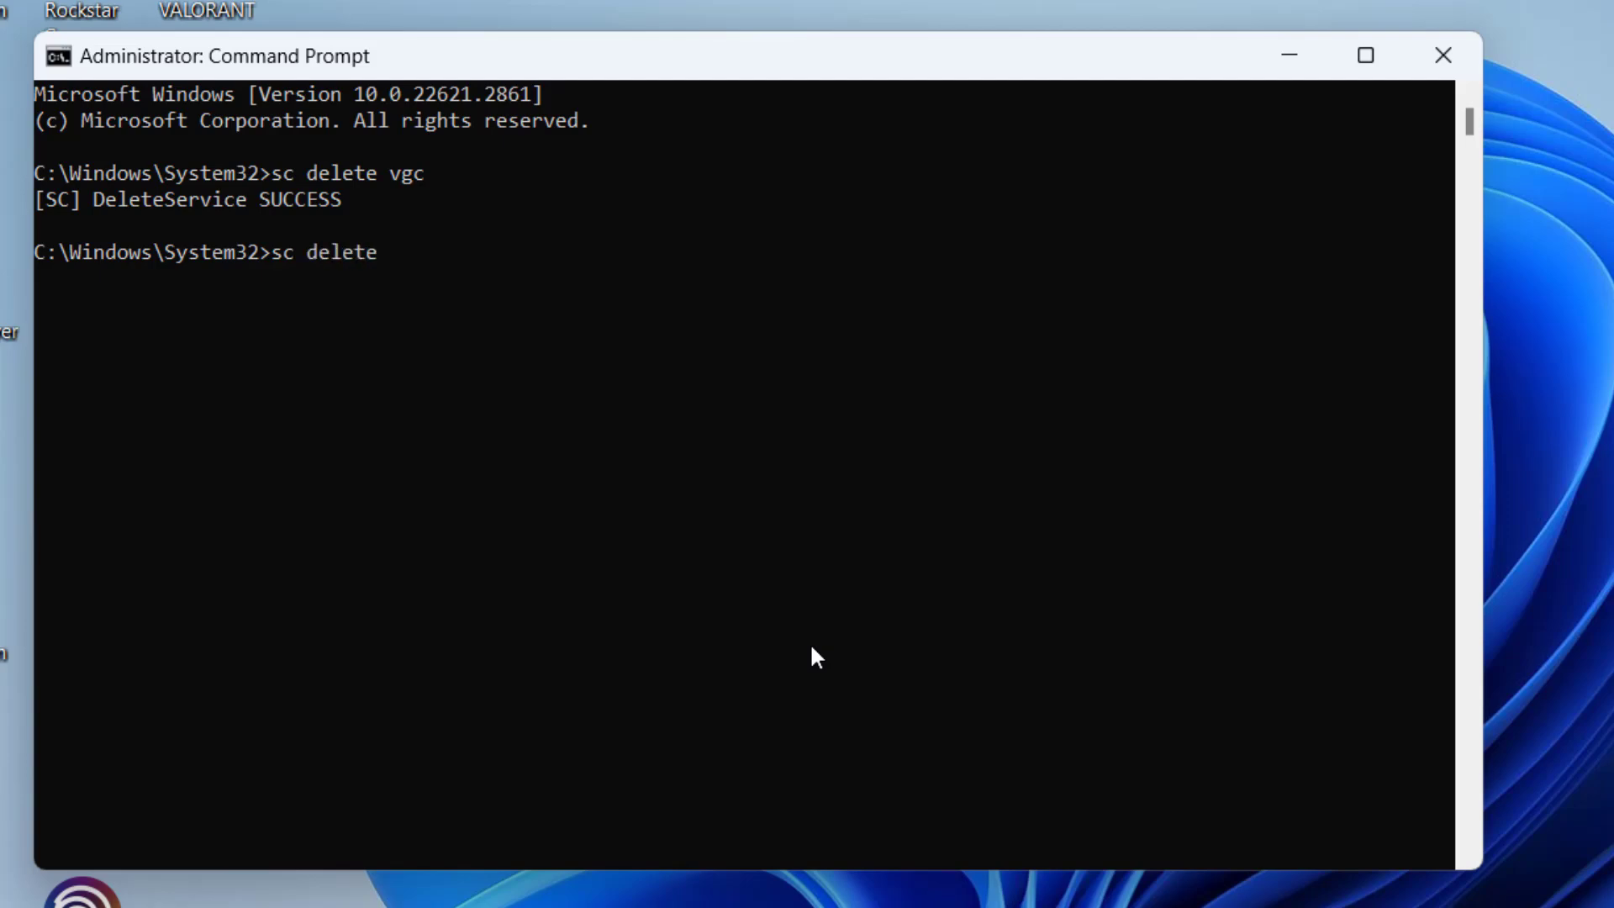
type("vgk")
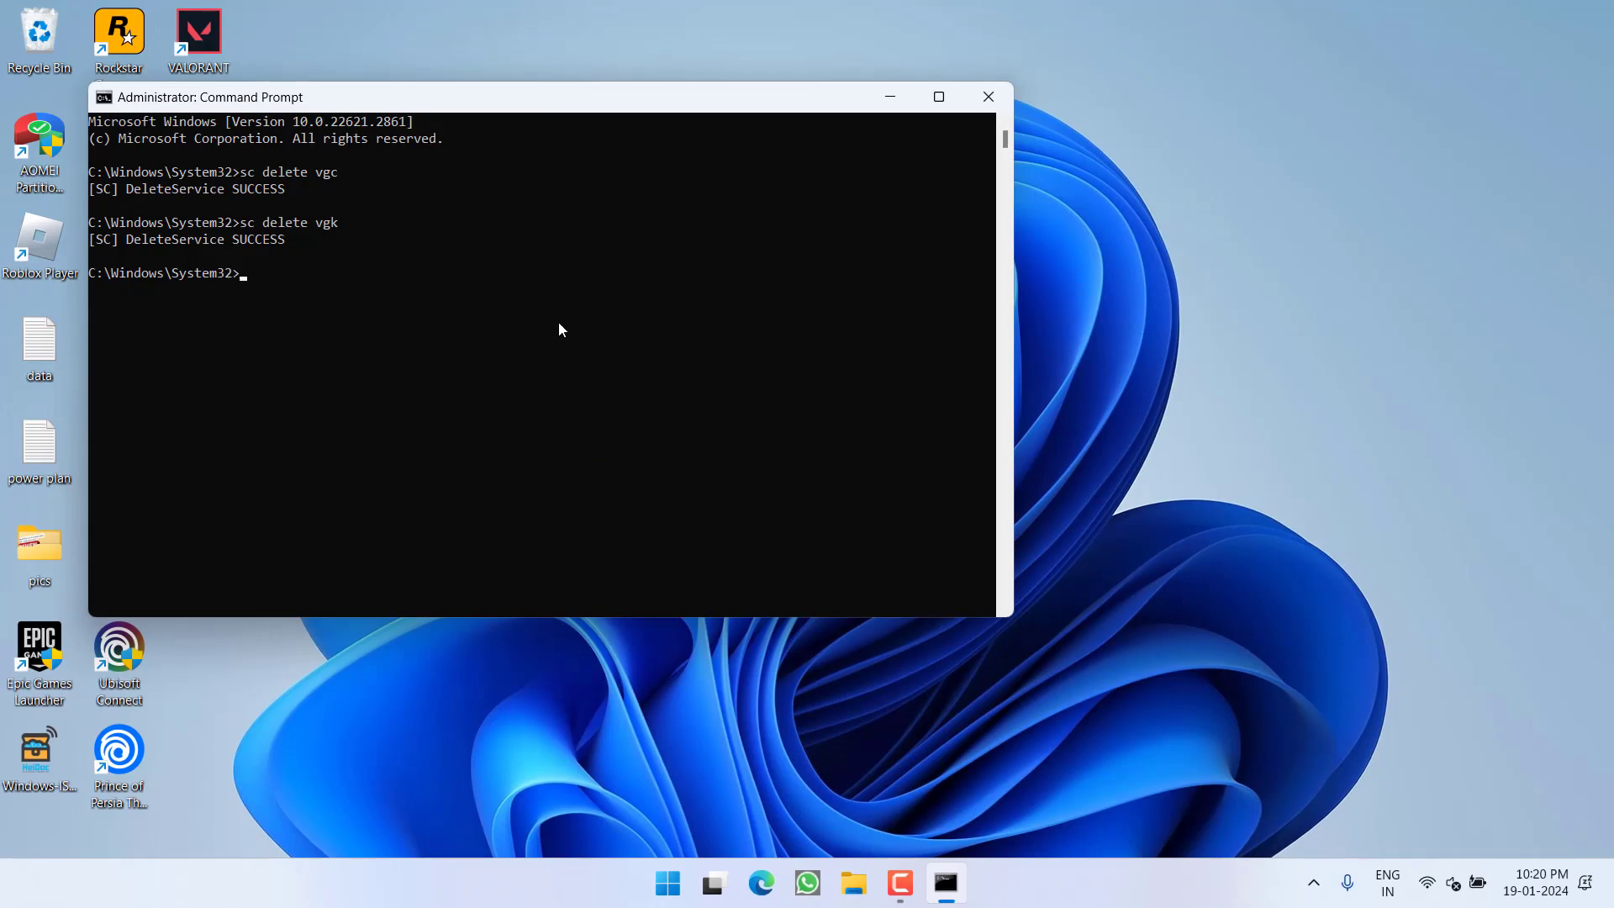
left_click(988, 96)
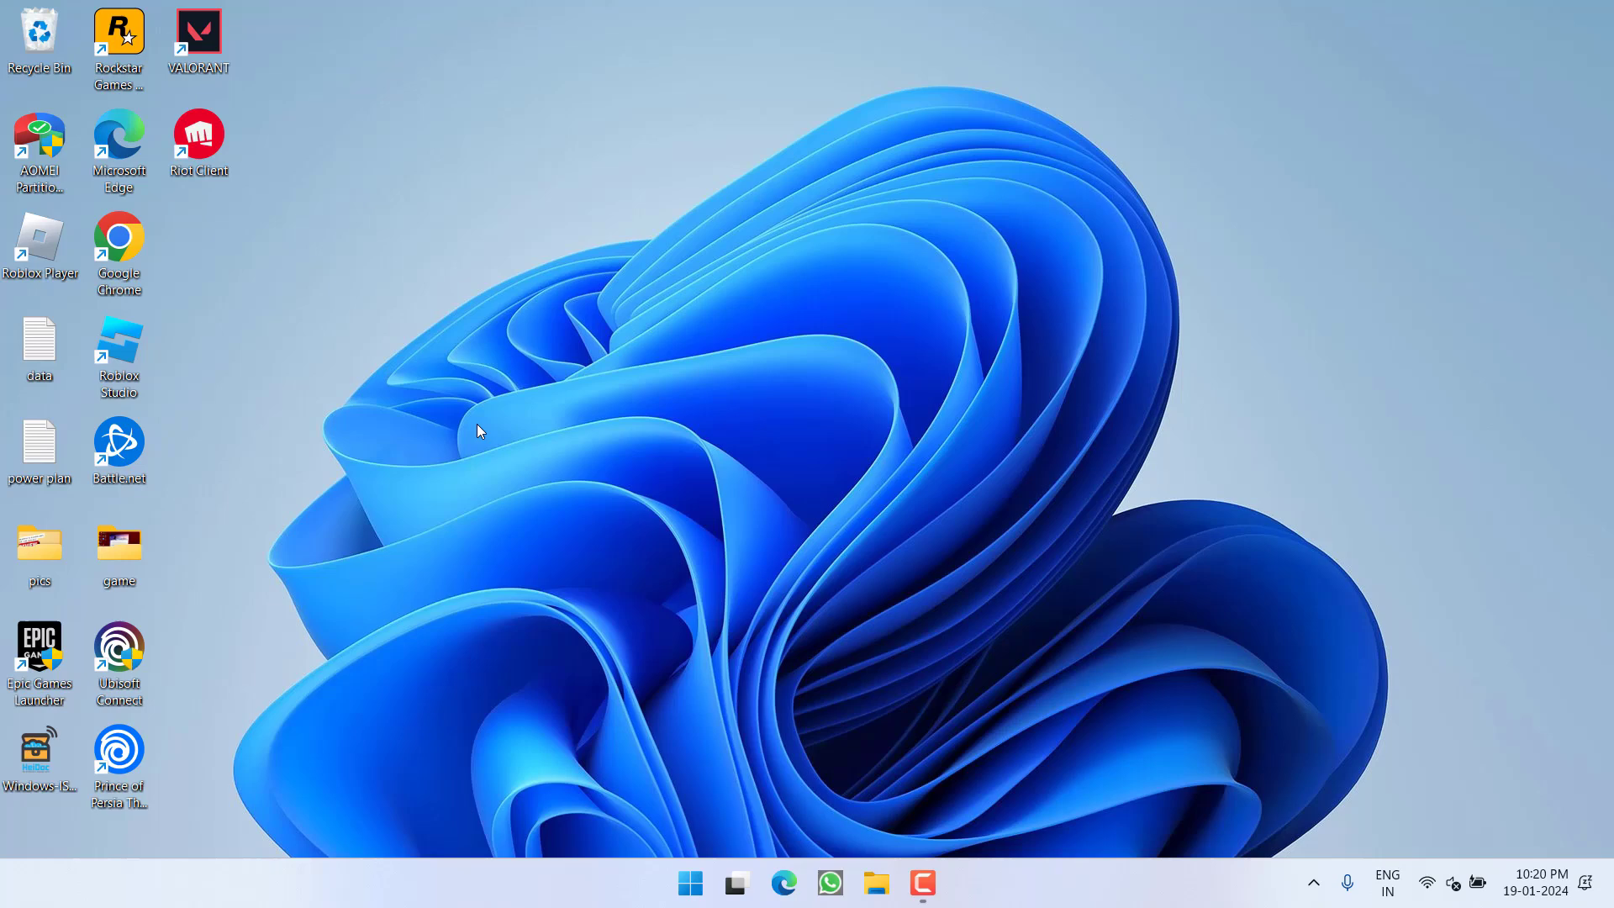
Try deleting the Riot Vanguard folder in C:\Program Files and cancel the folder-in-use error
left_click(875, 883)
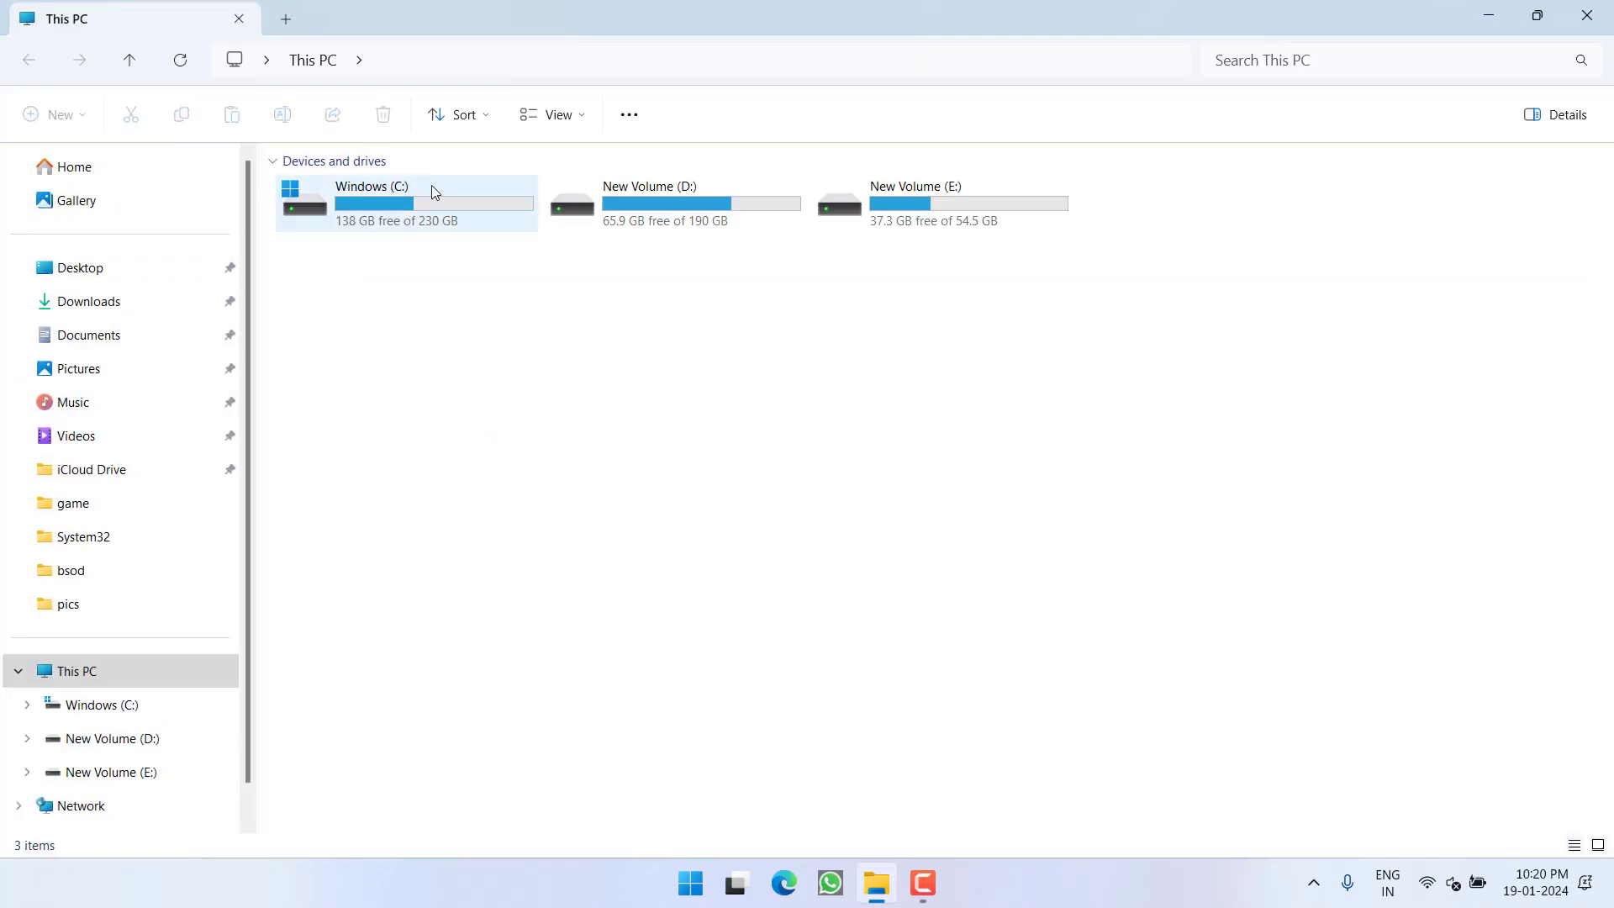
double_click(404, 202)
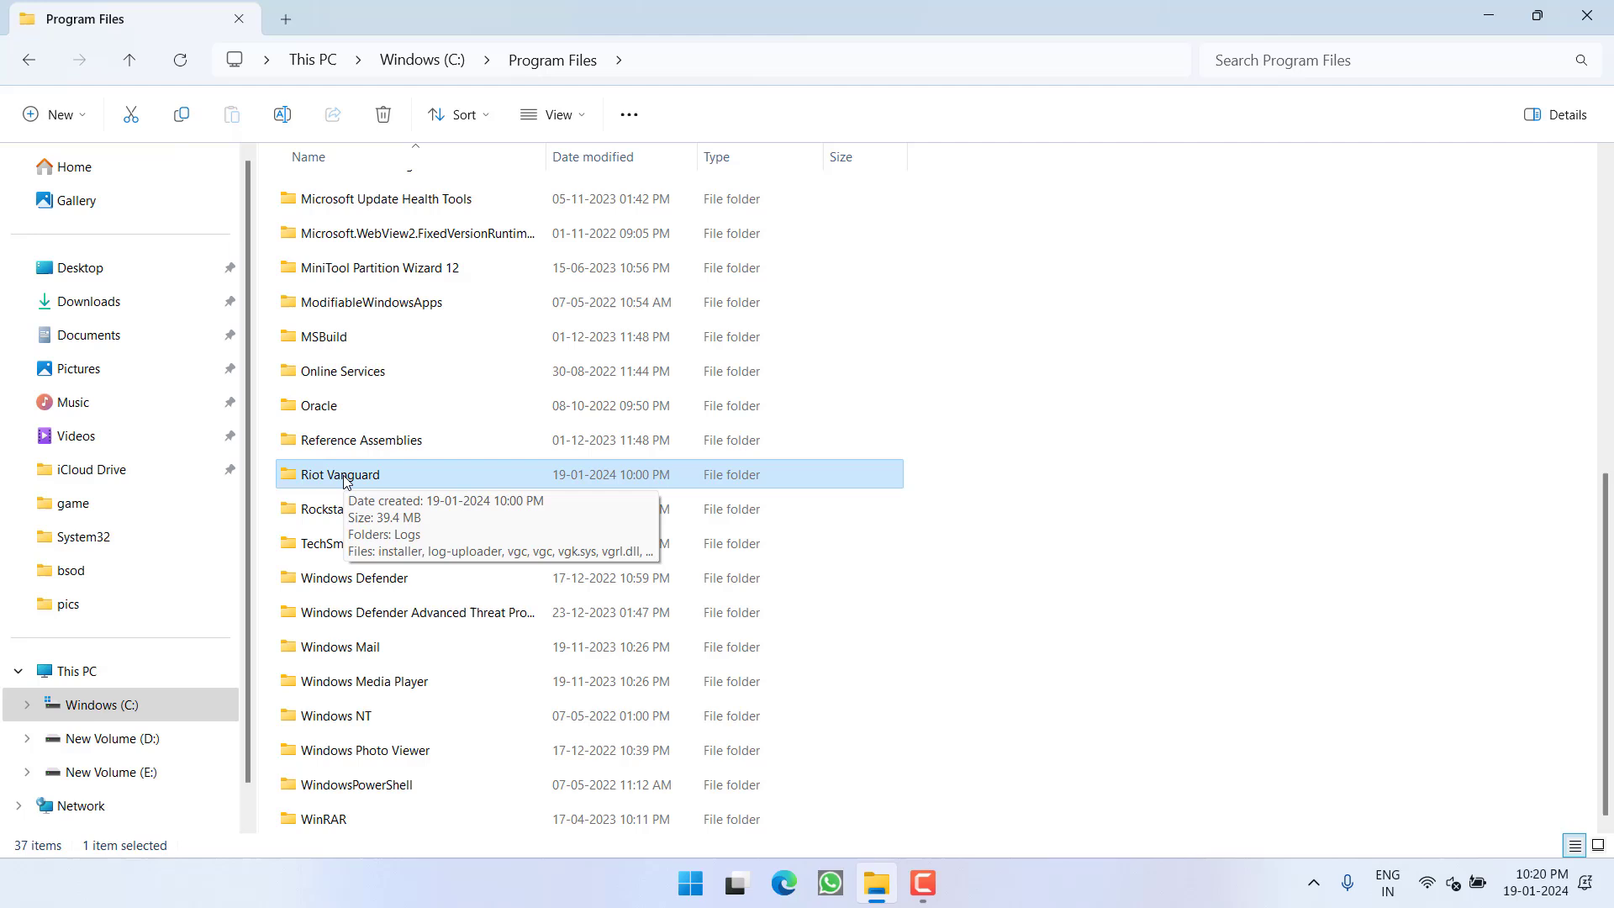
right_click(339, 474)
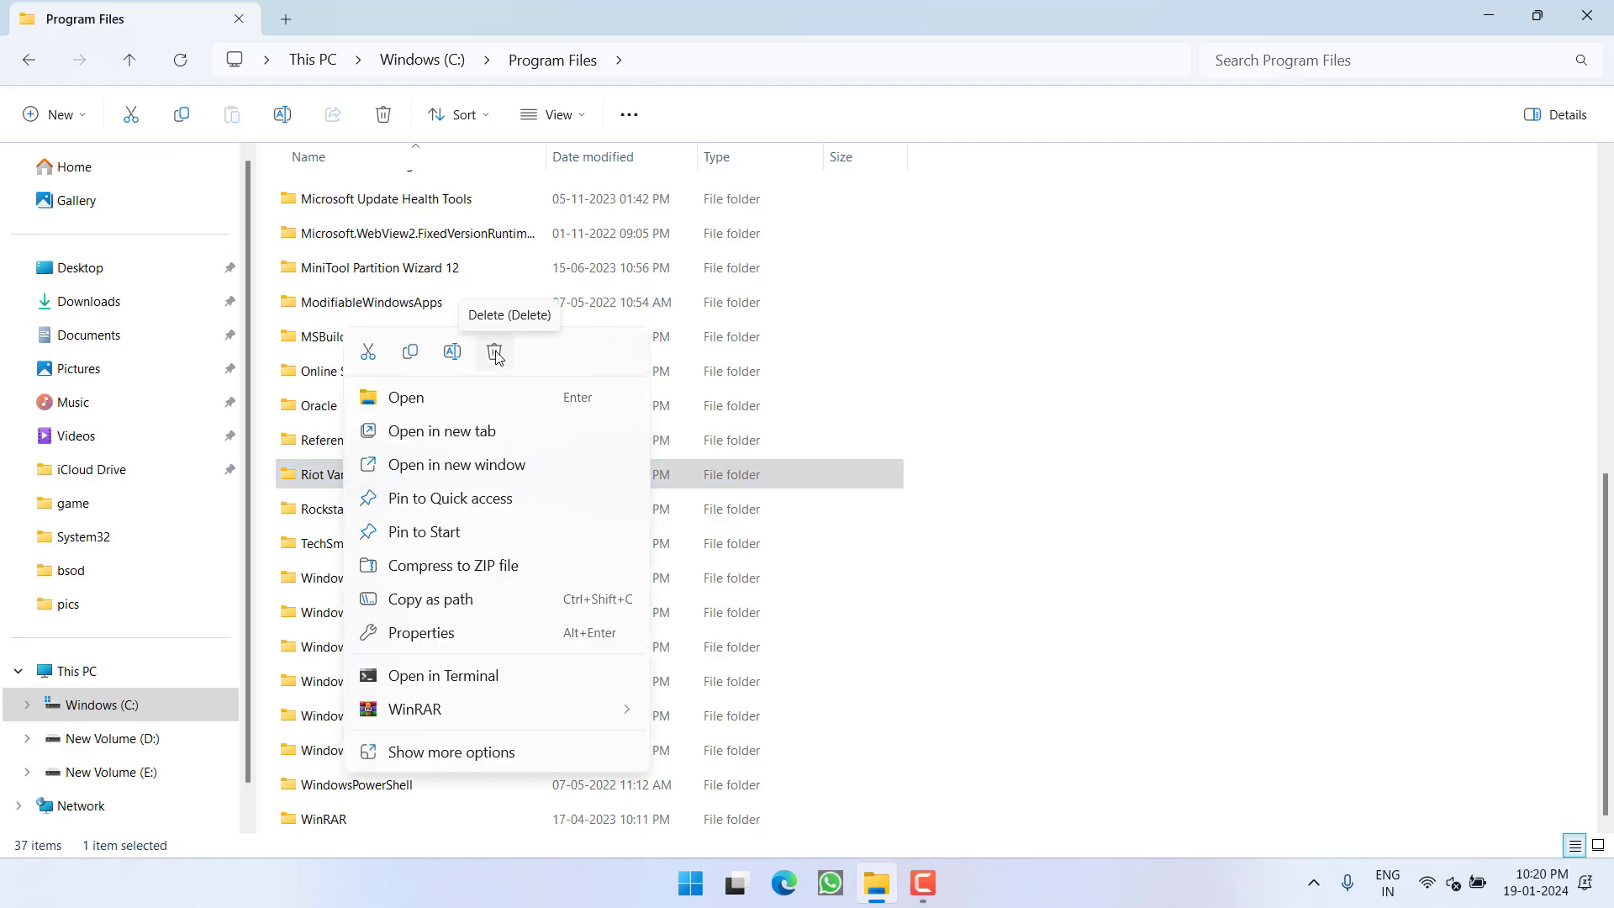
left_click(495, 352)
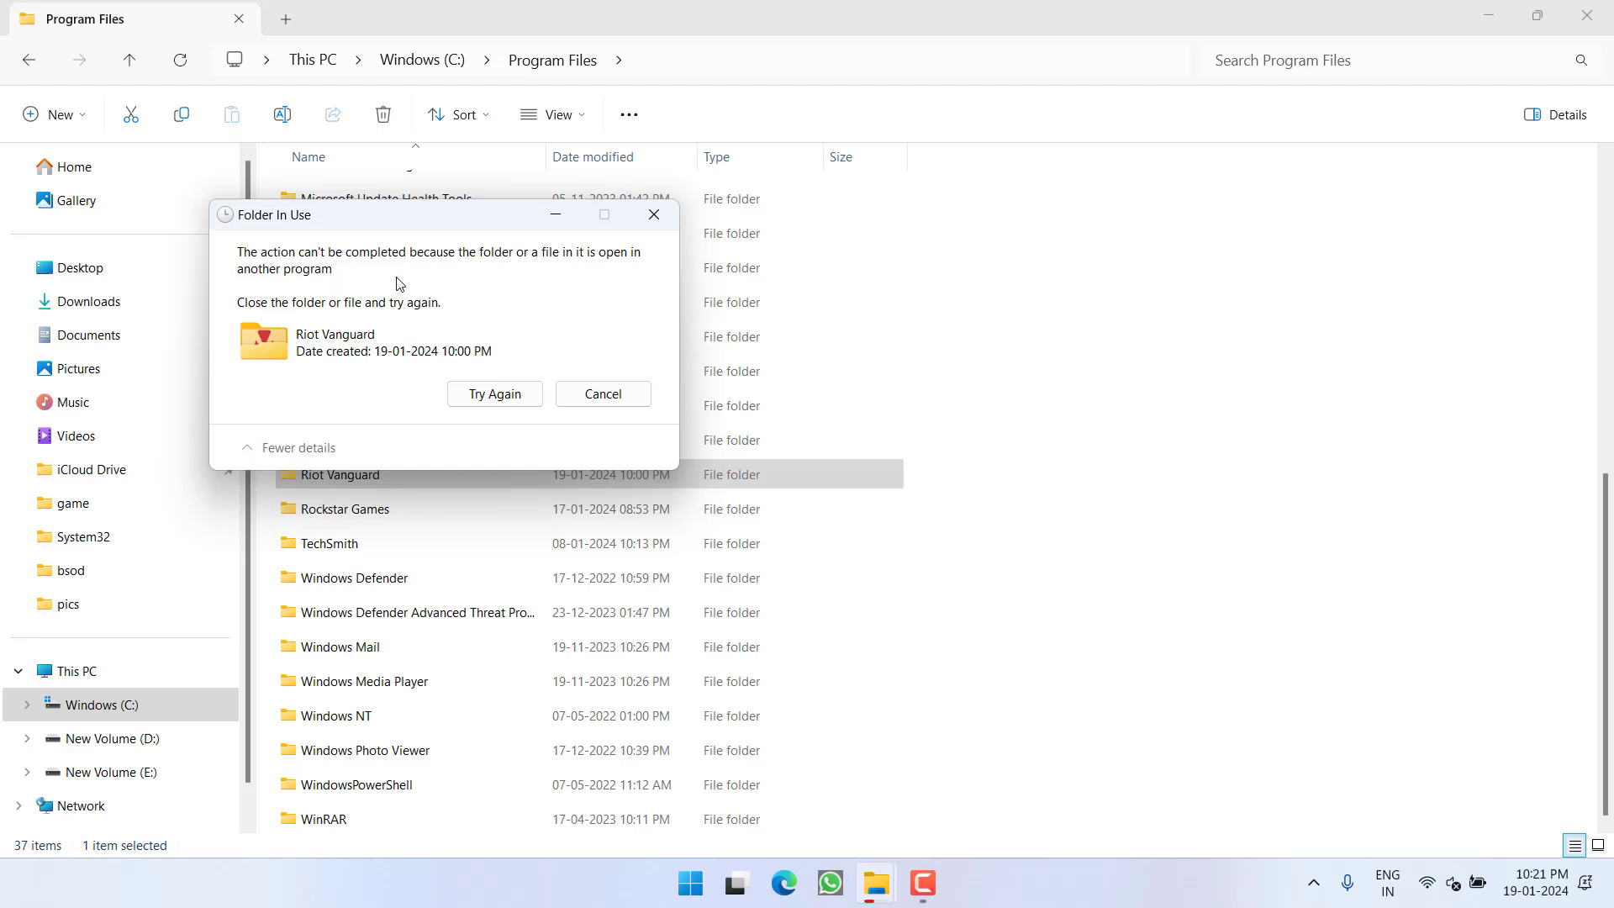
mouse_move(426, 311)
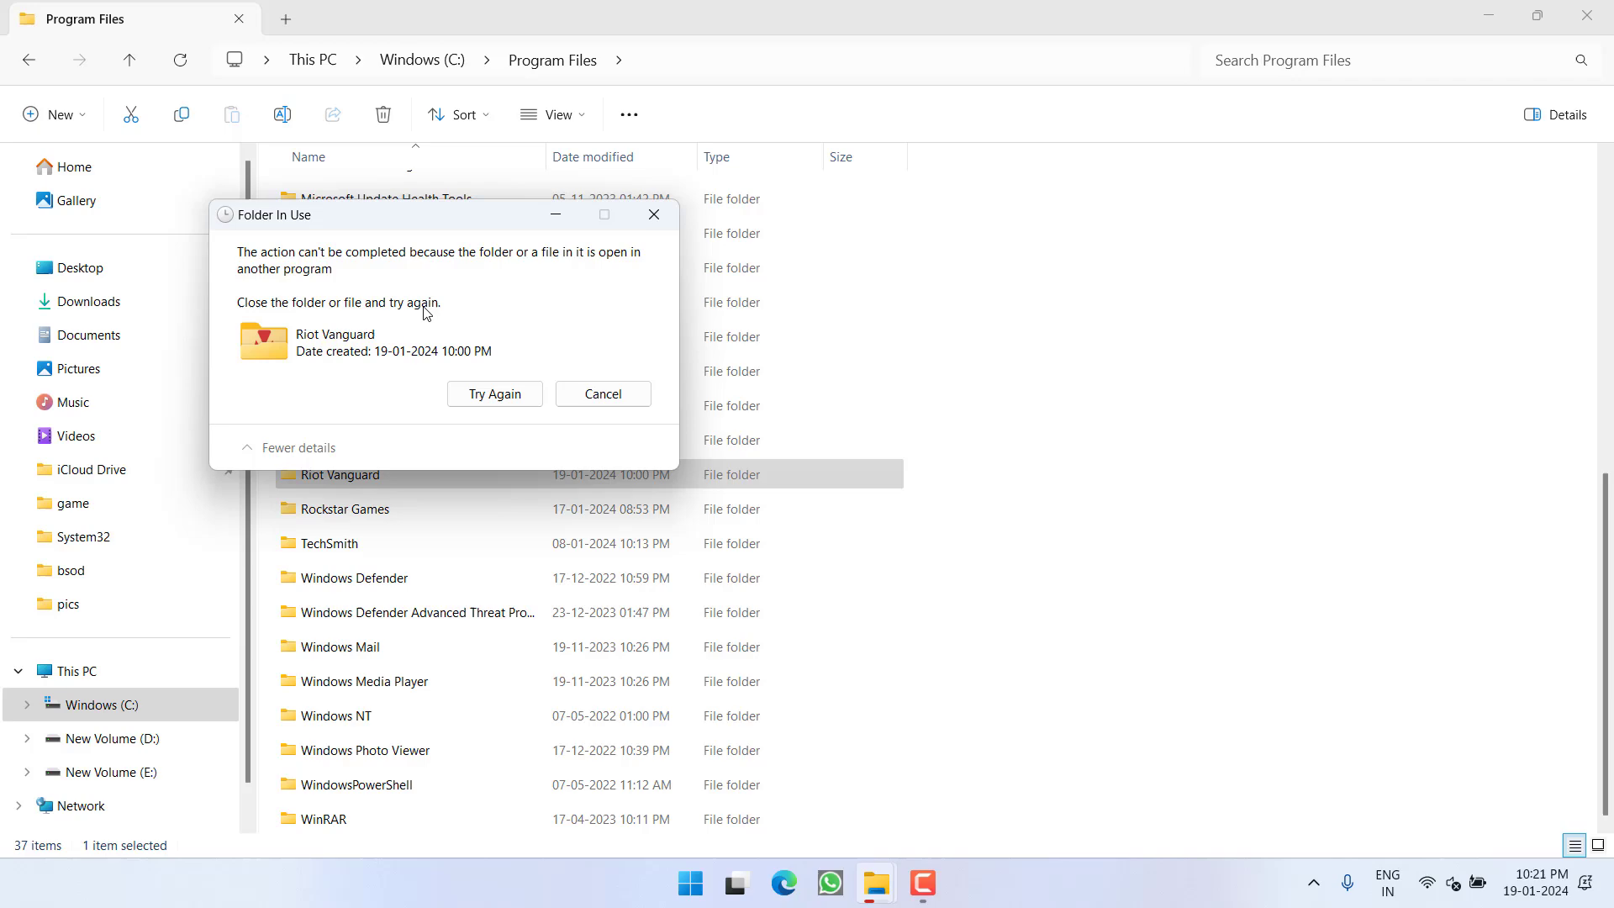
mouse_move(566, 394)
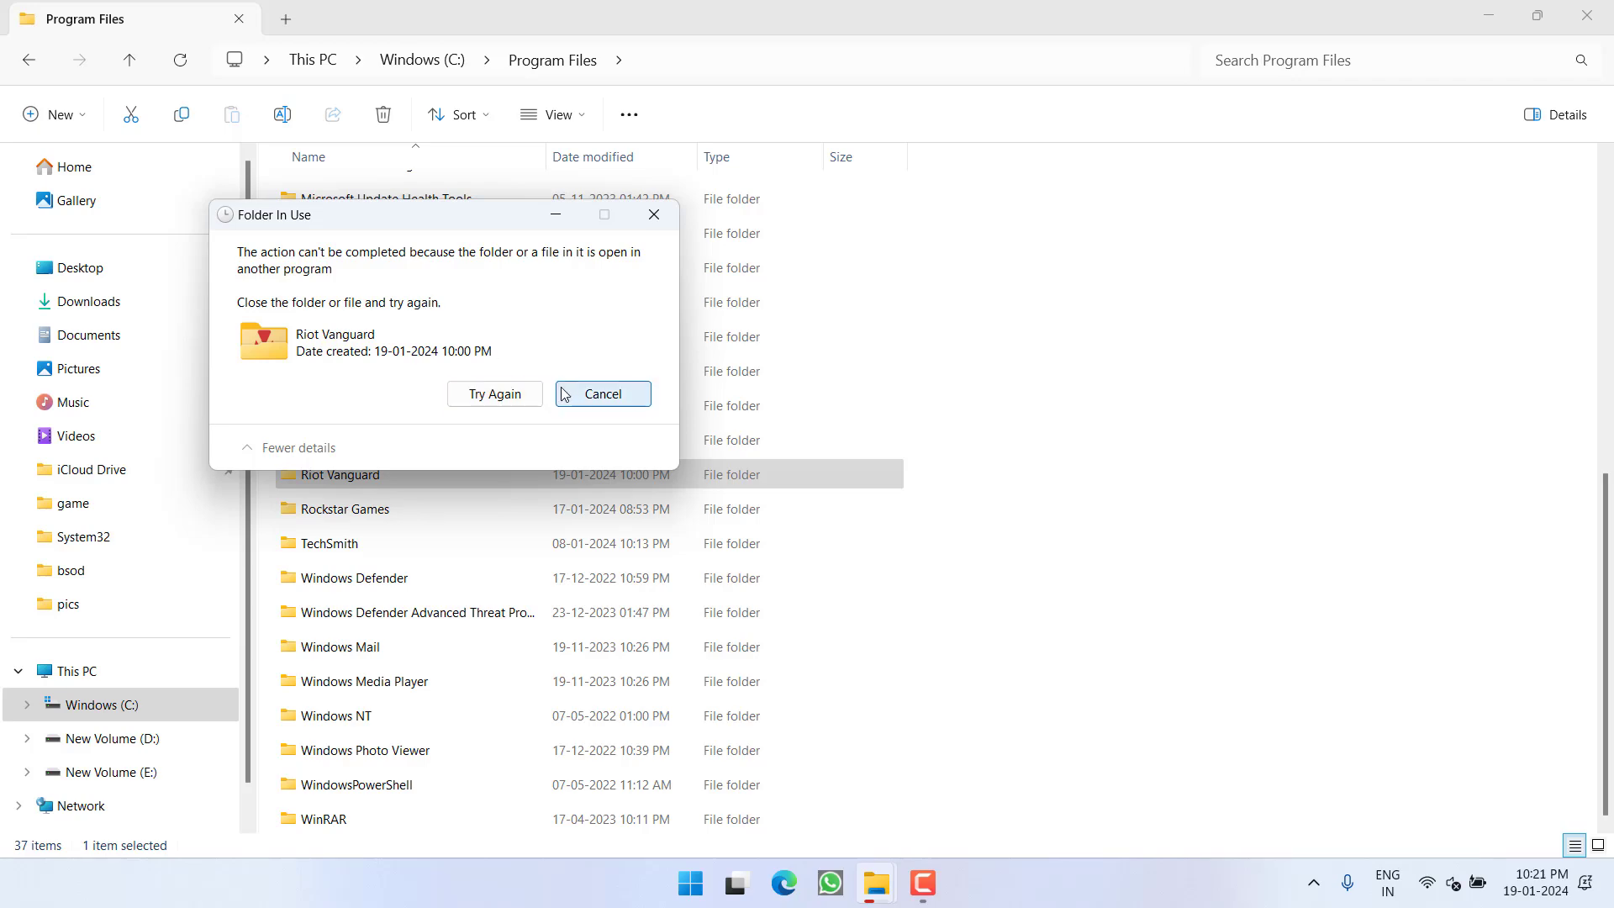
left_click(603, 393)
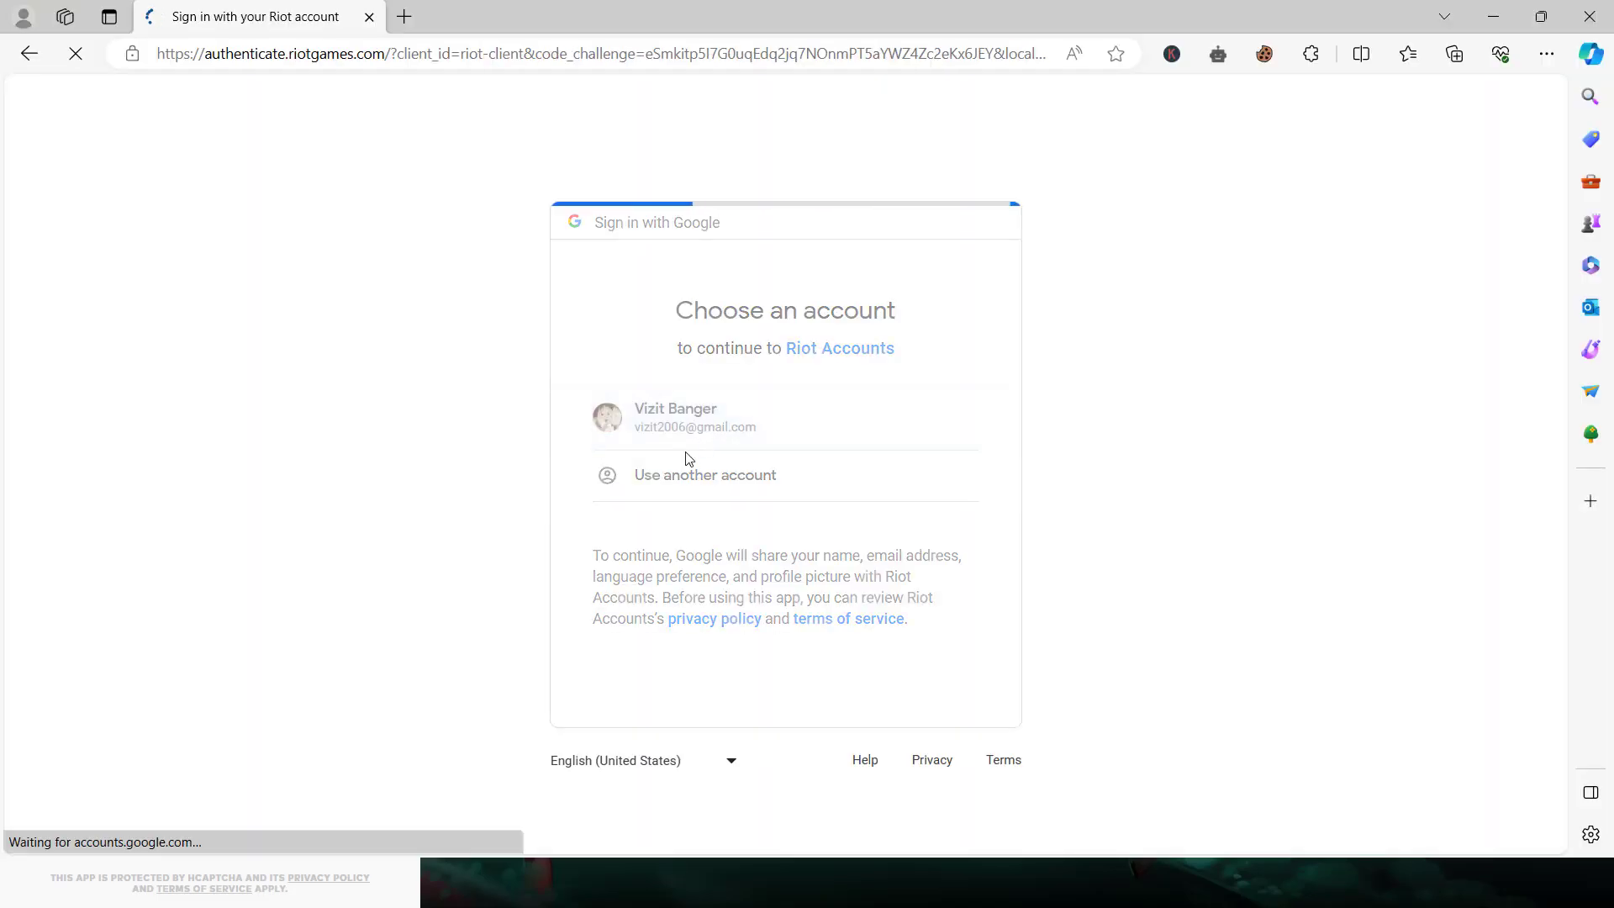
Choose the existing Google account to sign in to Riot in Edge
left_click(692, 418)
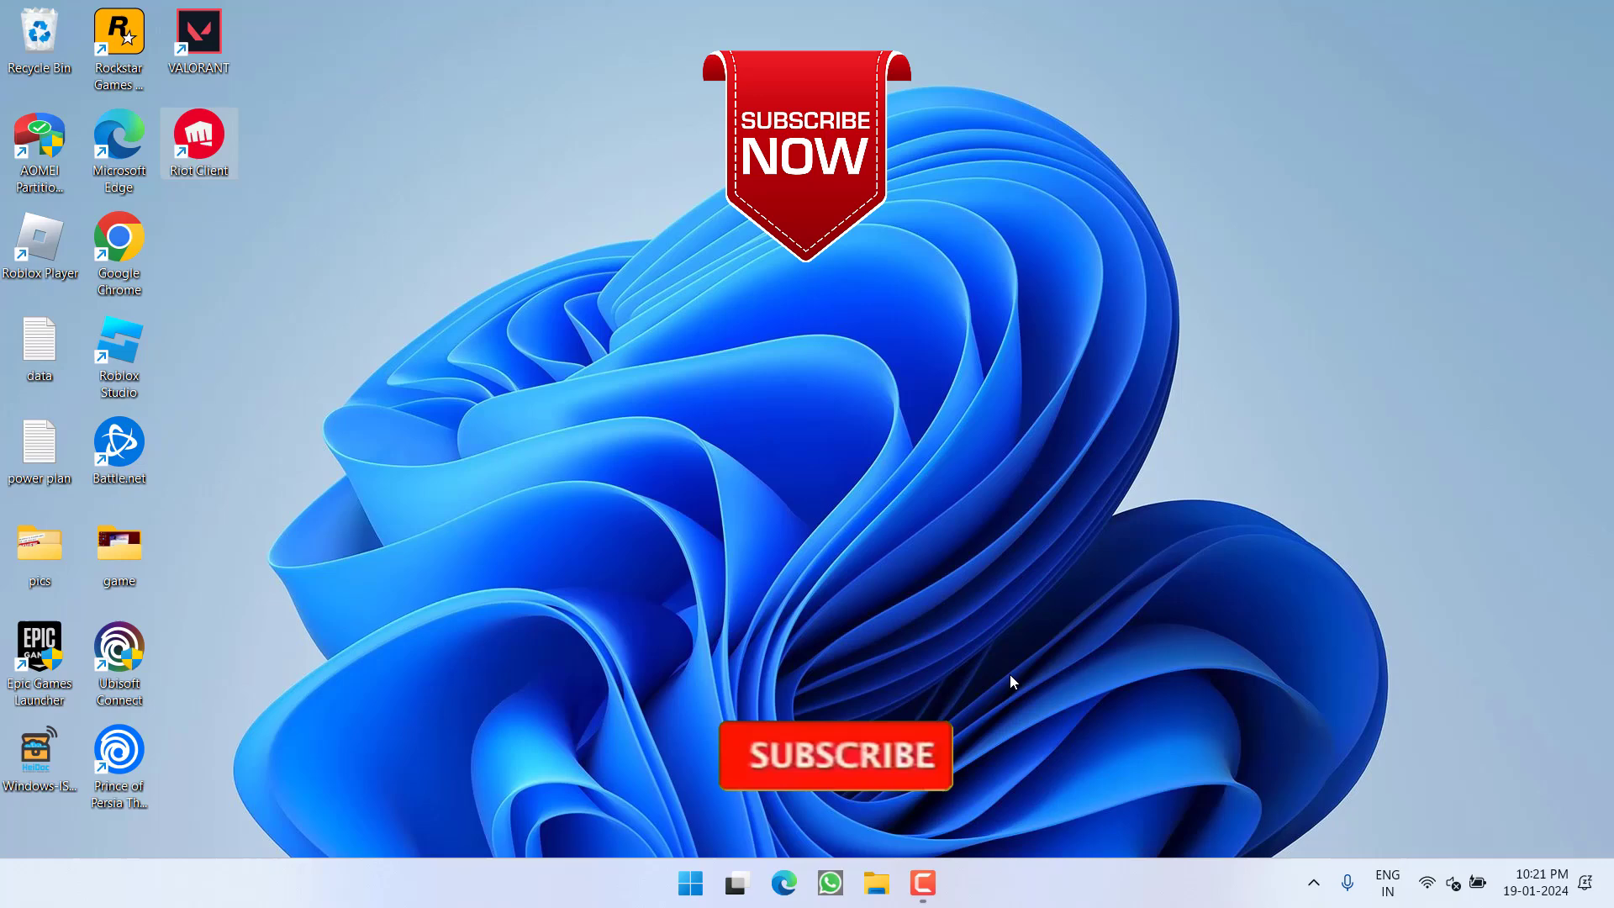
left_click(835, 755)
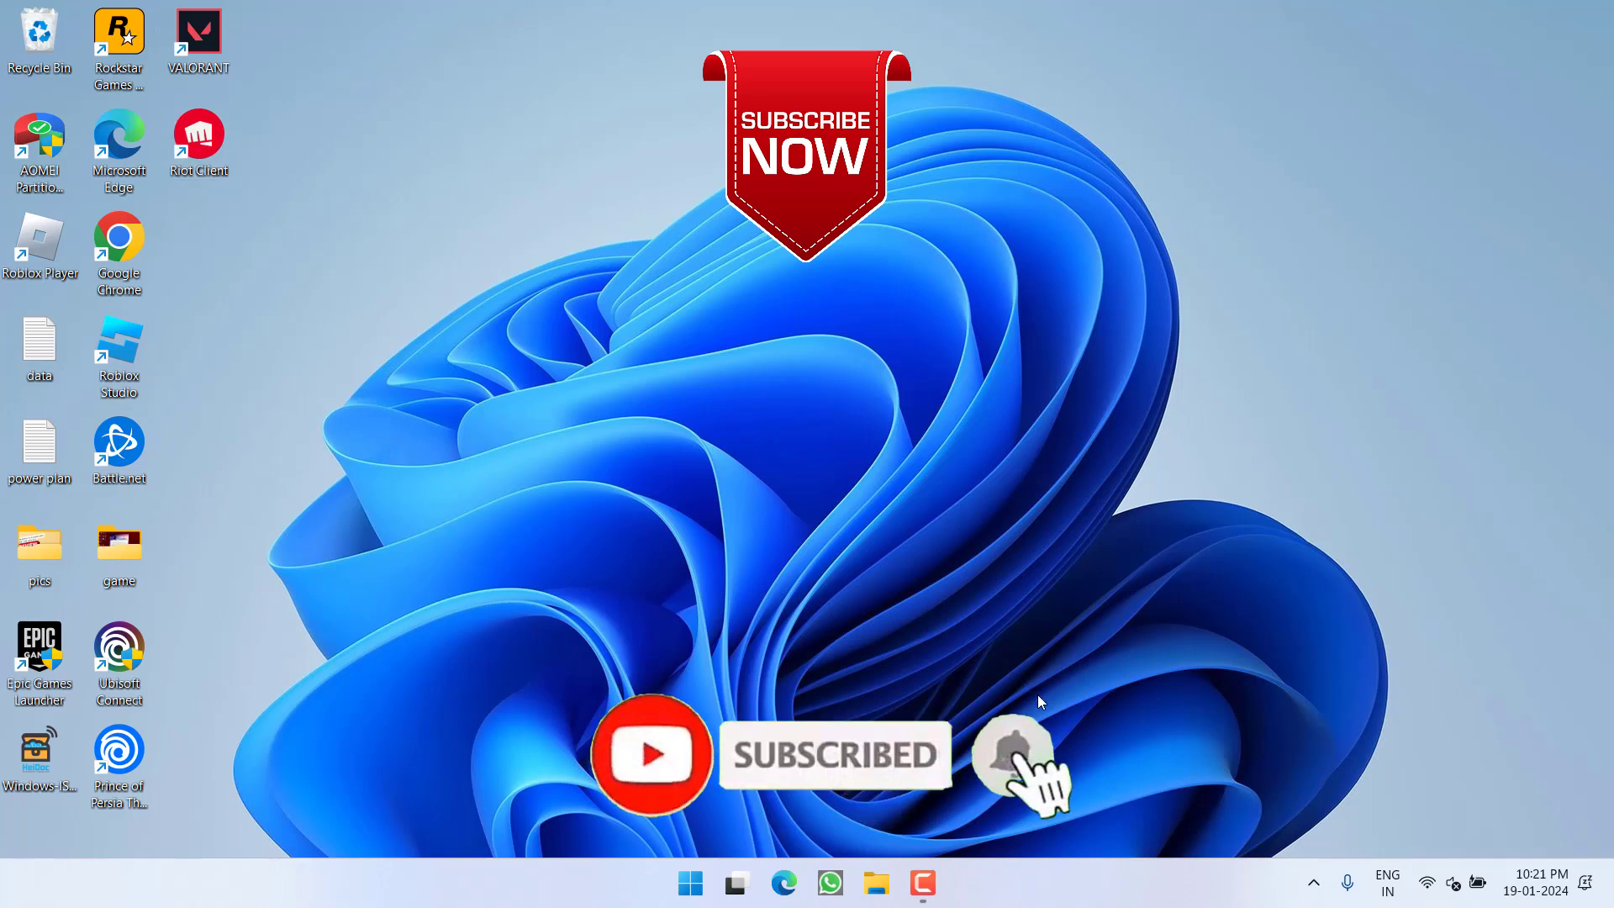